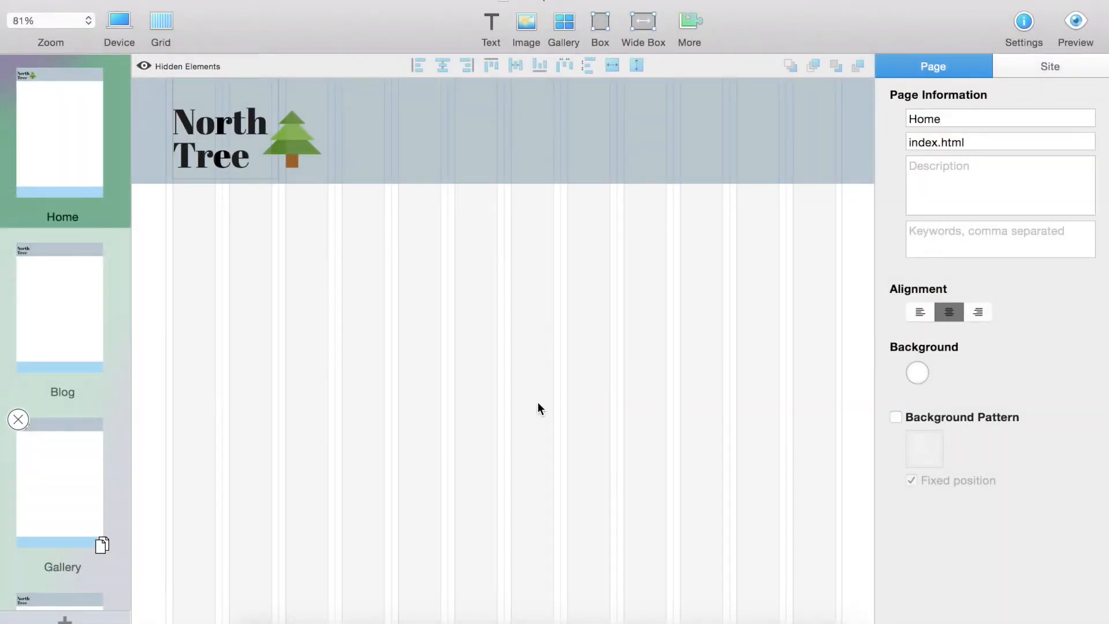
pyautogui.moveTo(415, 371)
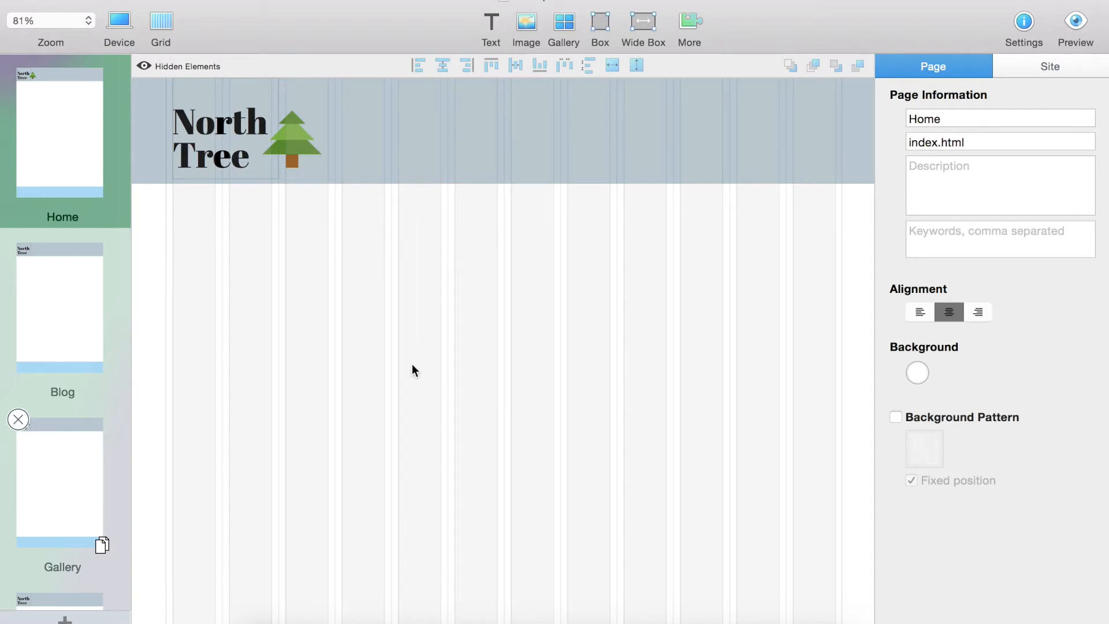
pyautogui.moveTo(159, 356)
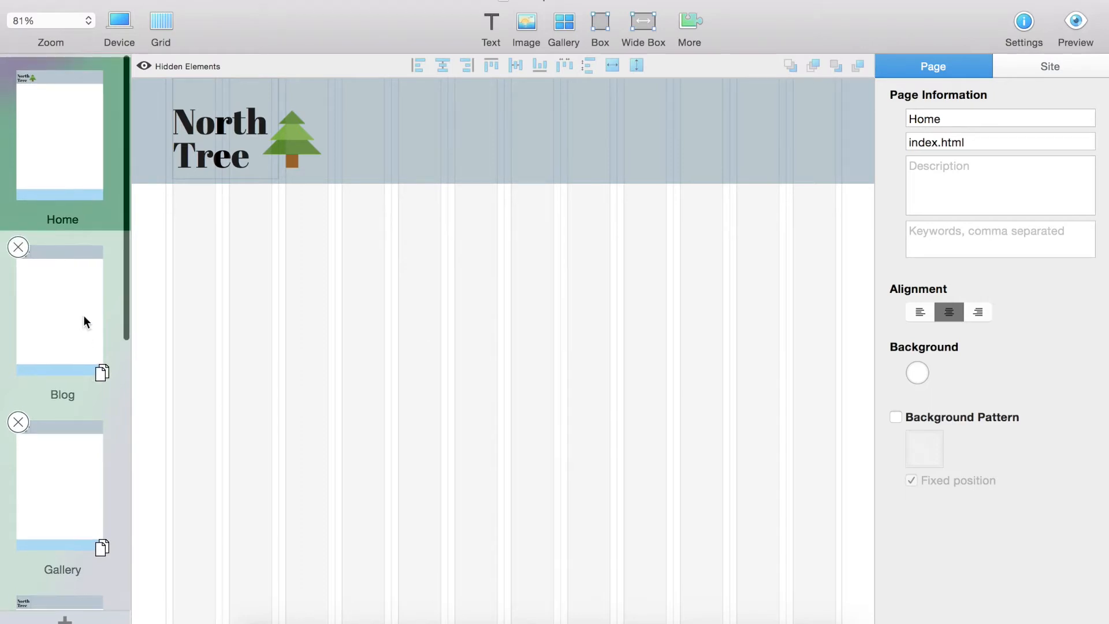
# Step: Look over the Blog page, then return to the Home page
pyautogui.scroll(-3)
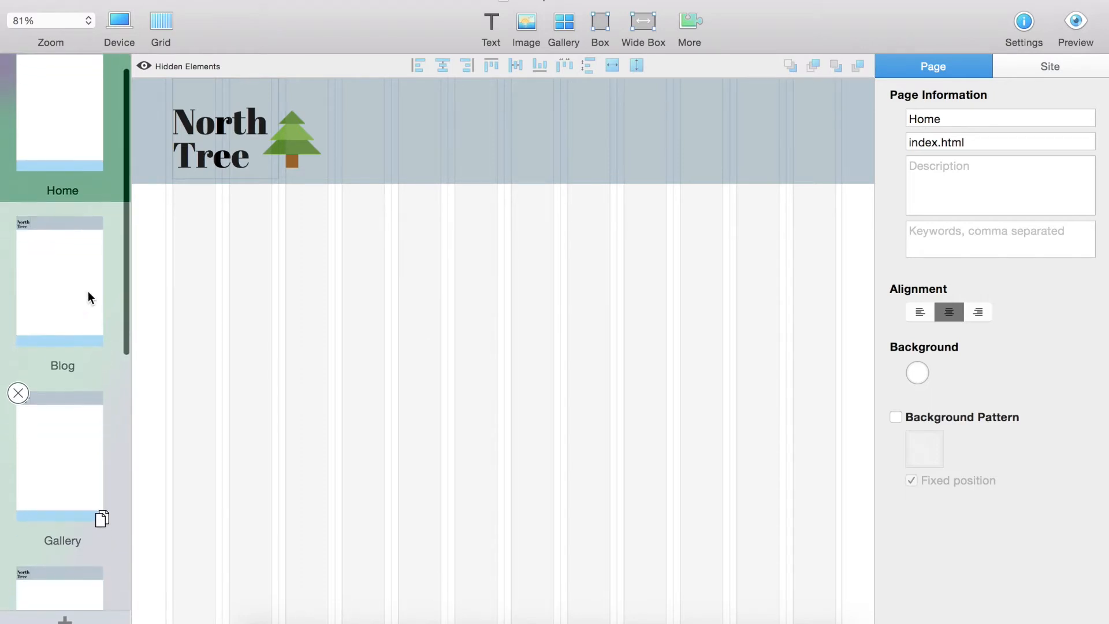
pyautogui.click(59, 279)
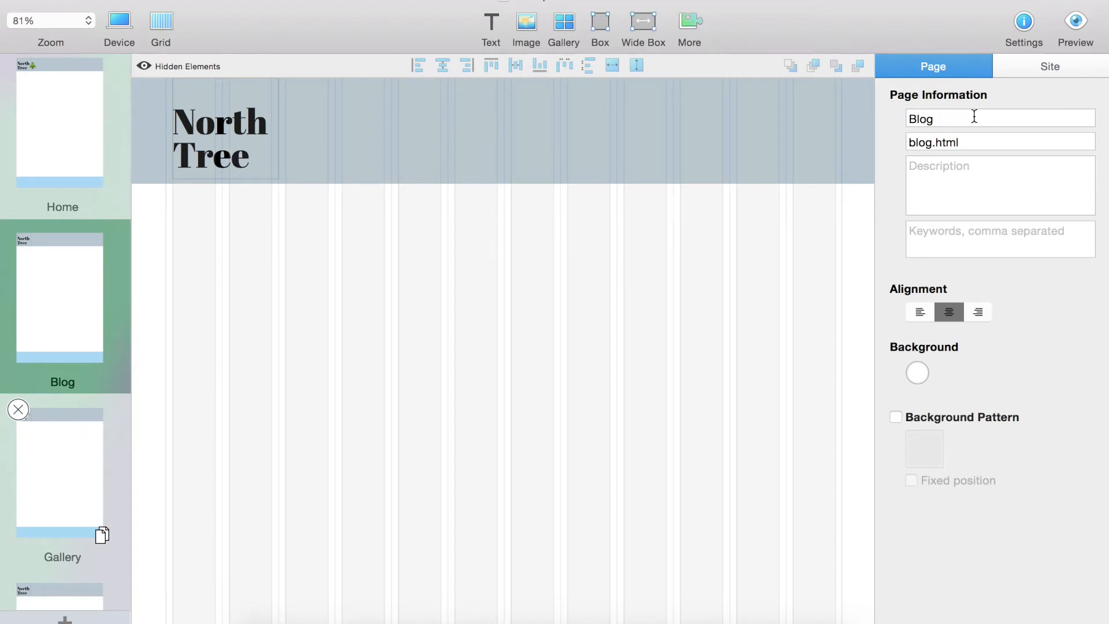
pyautogui.moveTo(51, 123)
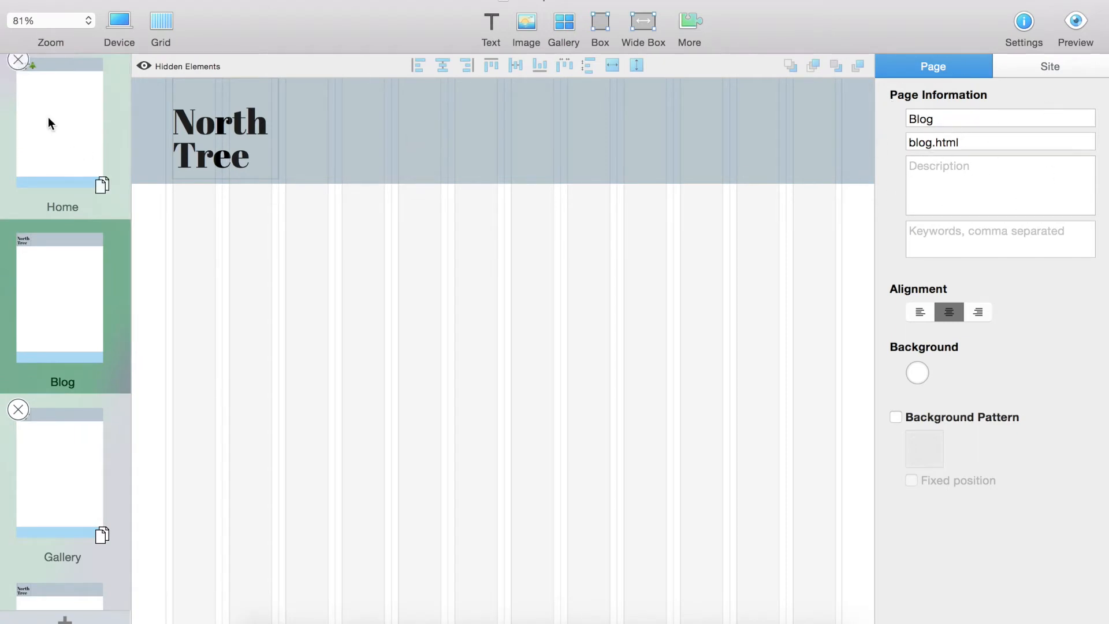
pyautogui.click(58, 128)
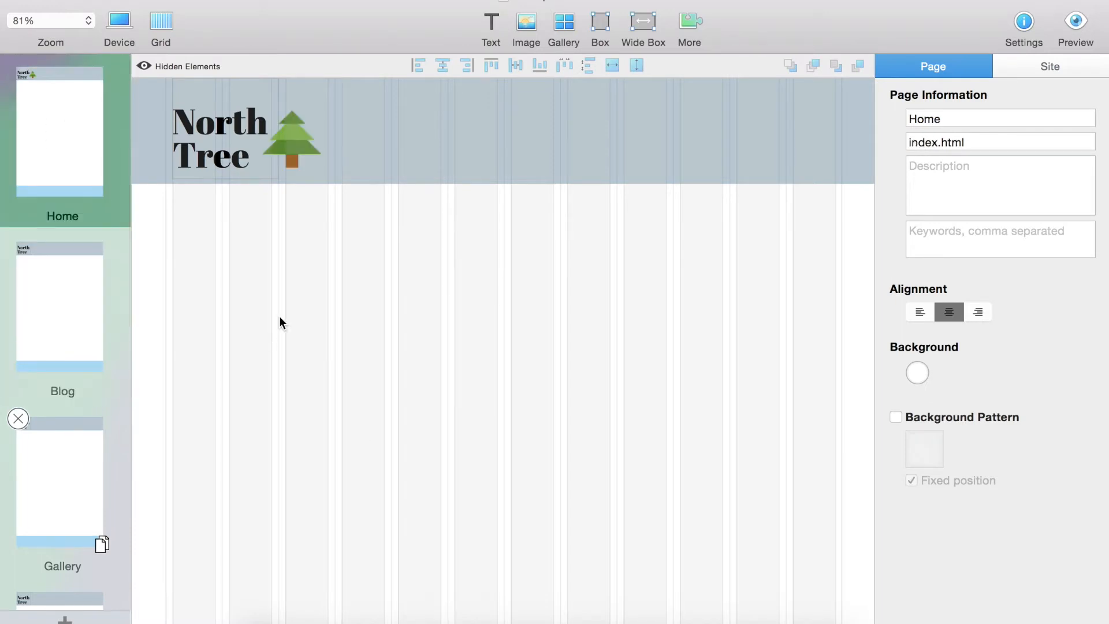
pyautogui.moveTo(175, 292)
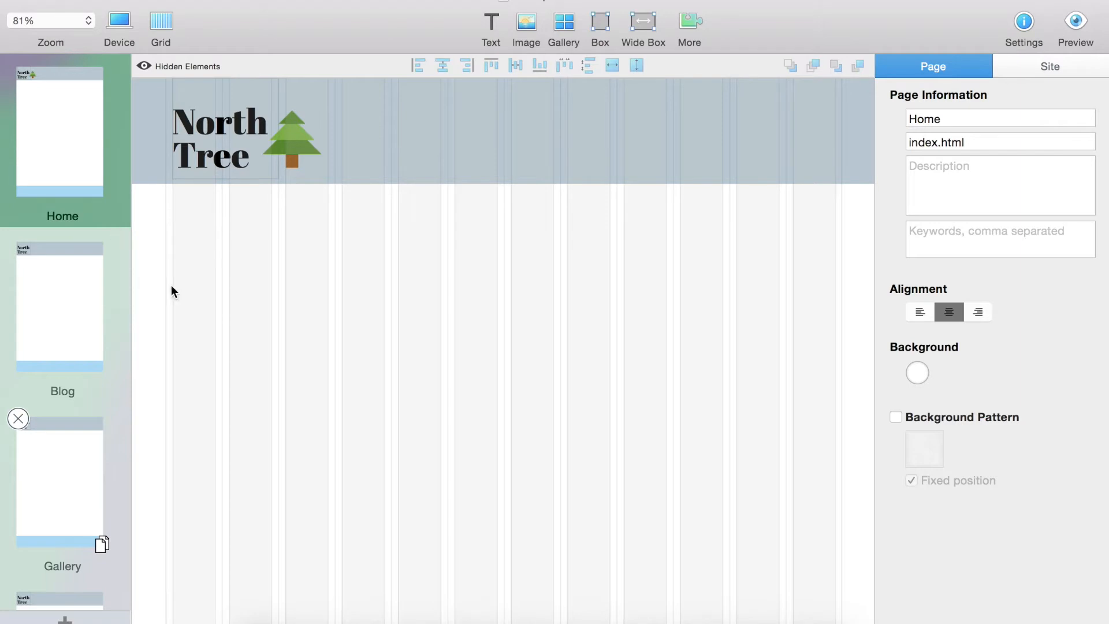
pyautogui.moveTo(690, 23)
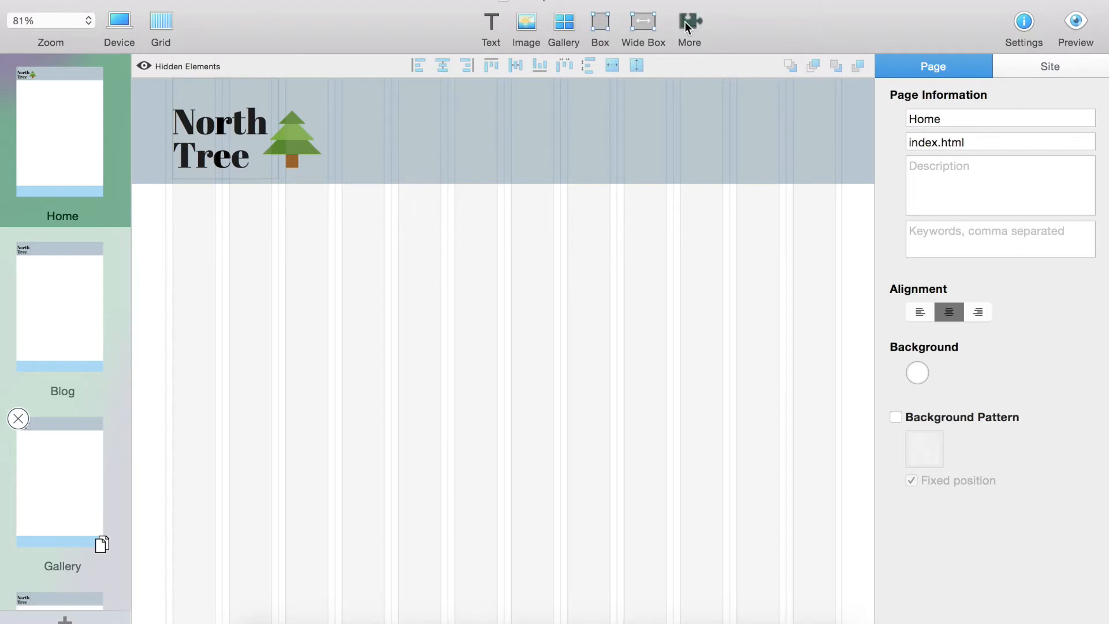
# Step: Add a navigation menu, move it into the header beside the logo, widen and shorten it
pyautogui.click(689, 21)
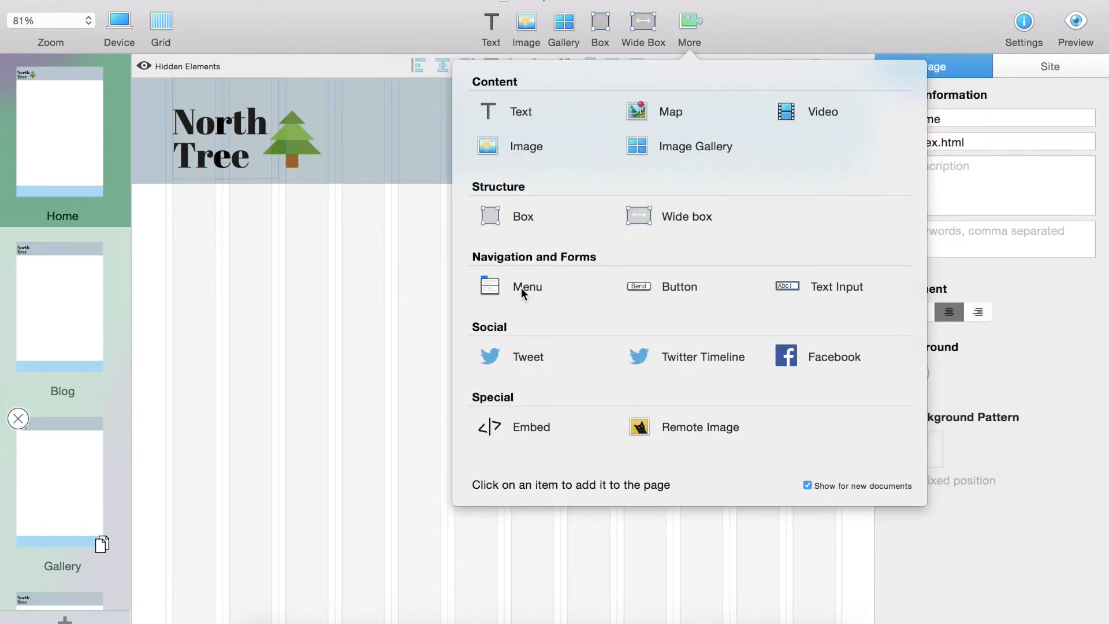
pyautogui.click(527, 286)
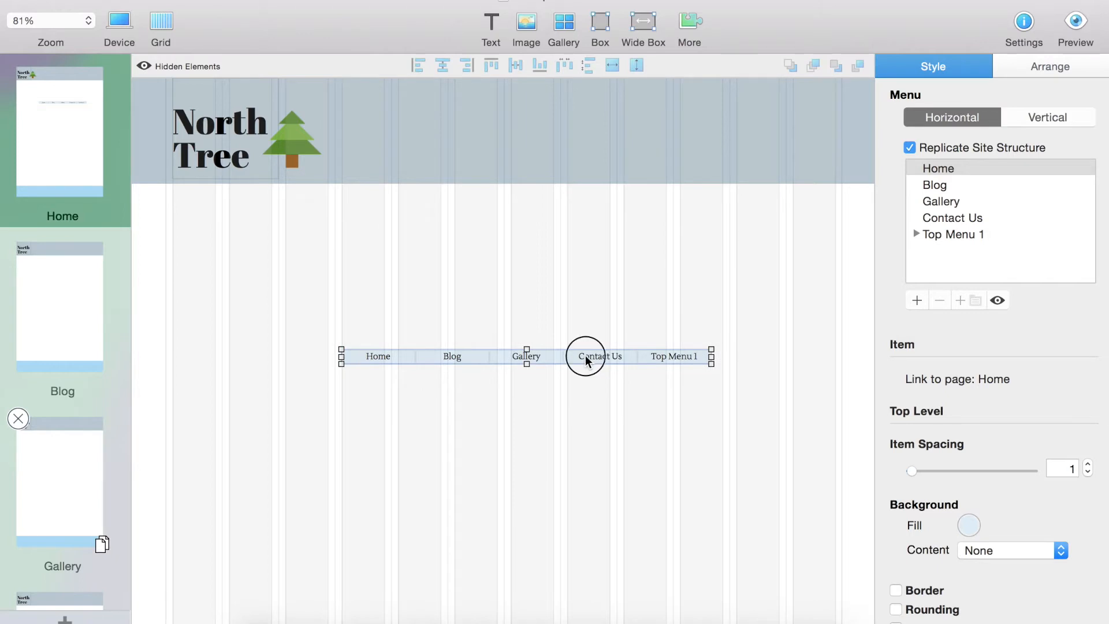
pyautogui.moveTo(585, 356); pyautogui.dragTo(573, 176)
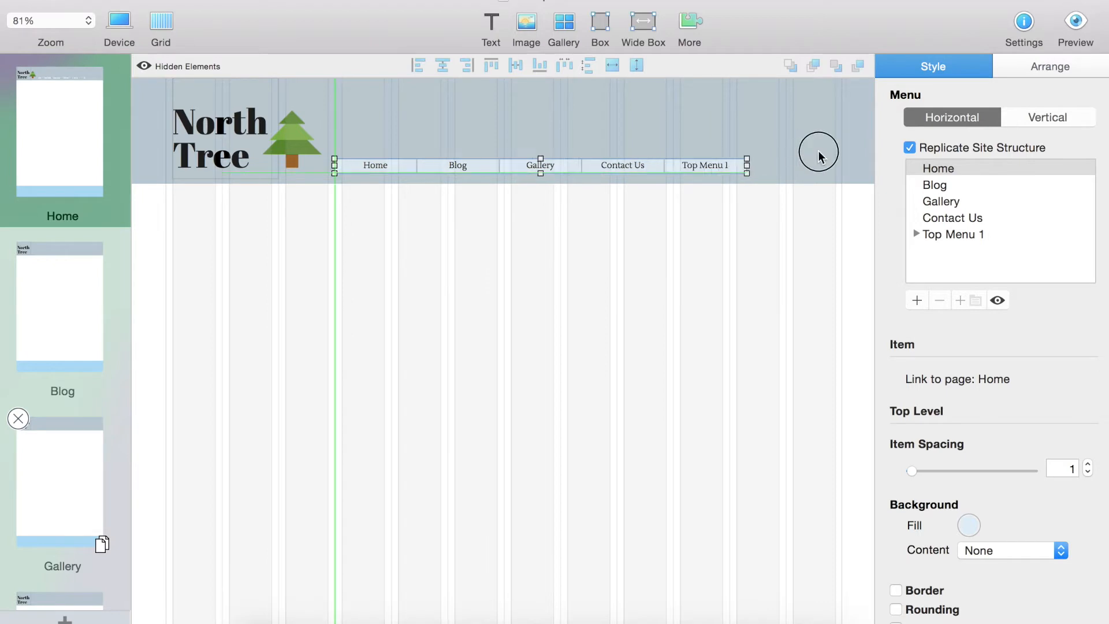
pyautogui.moveTo(748, 164); pyautogui.dragTo(842, 160)
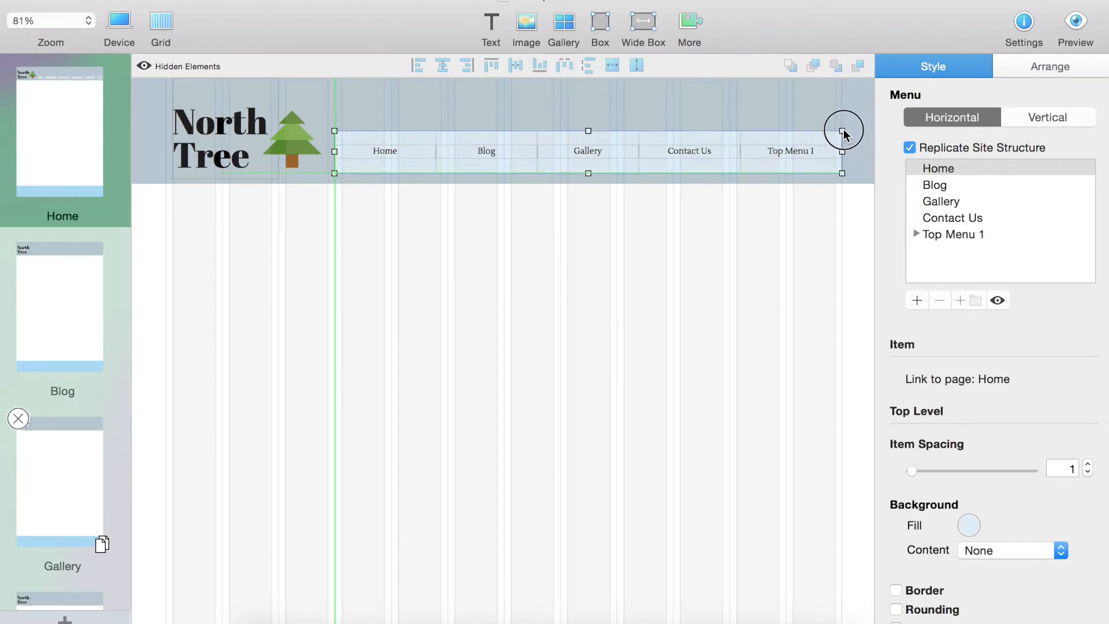
pyautogui.moveTo(844, 131); pyautogui.dragTo(844, 139)
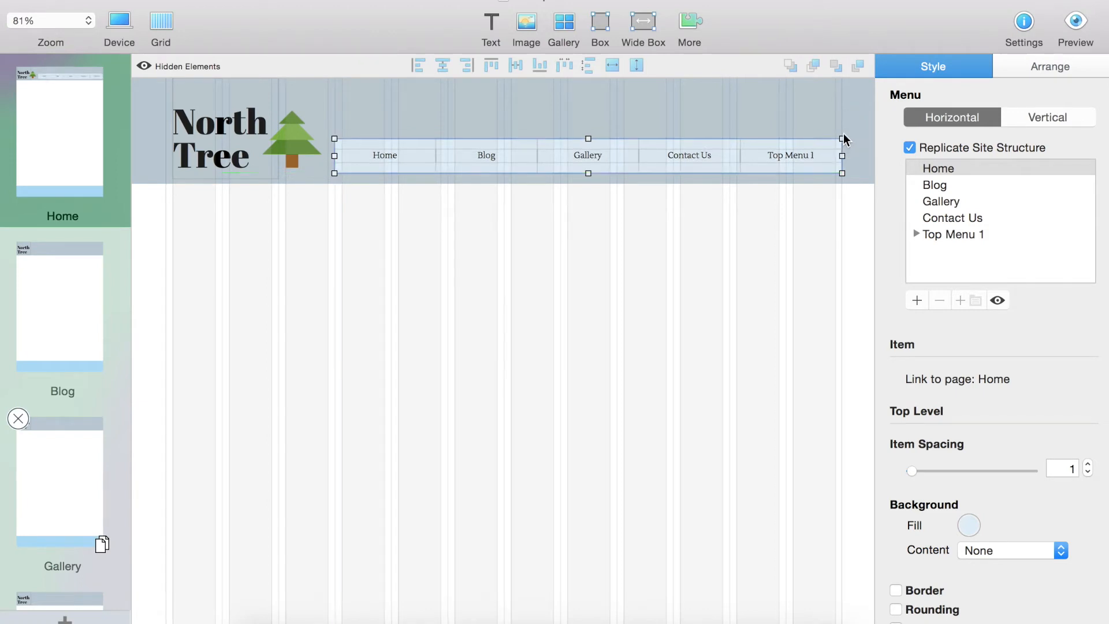
pyautogui.moveTo(679, 166)
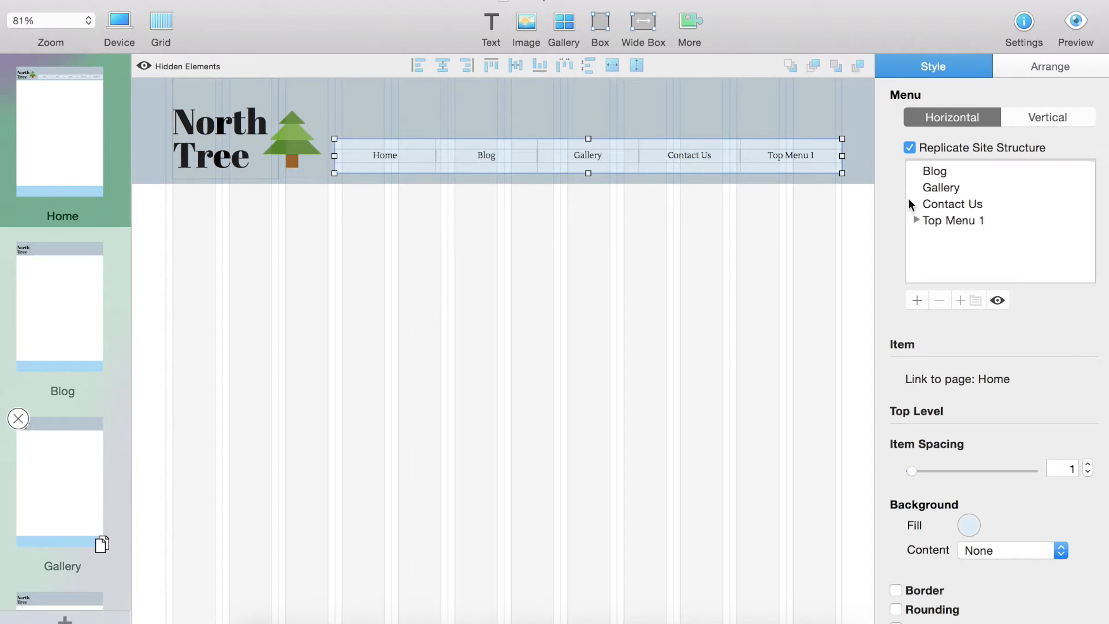
# Step: Keep the pale menu background and set the menu text to Abel, size 19
pyautogui.scroll(-3)
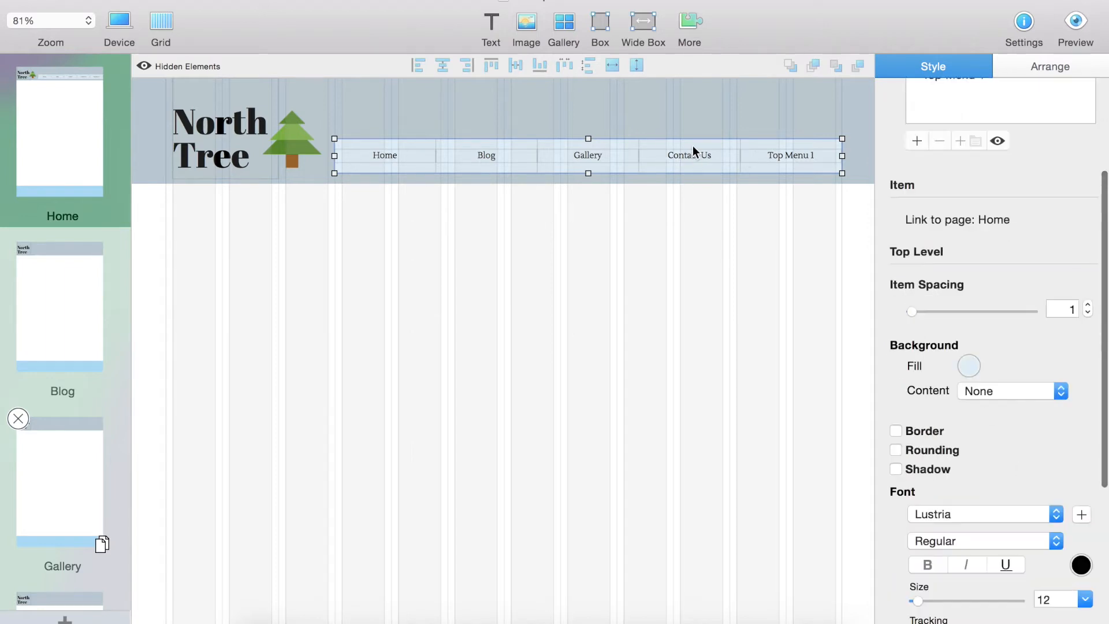
pyautogui.scroll(-3)
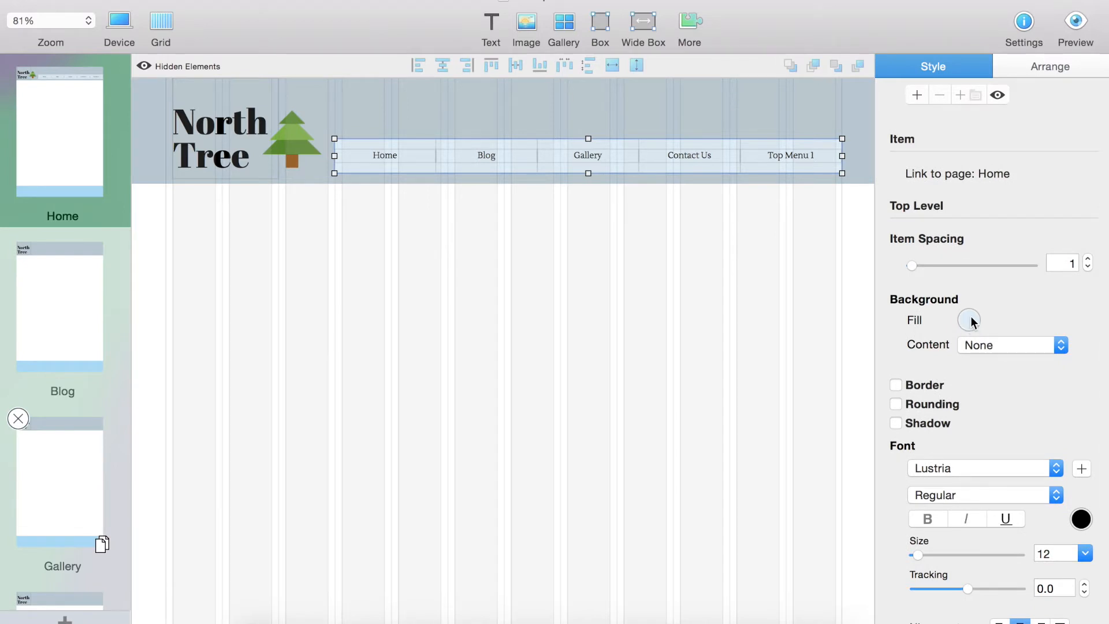
pyautogui.click(969, 320)
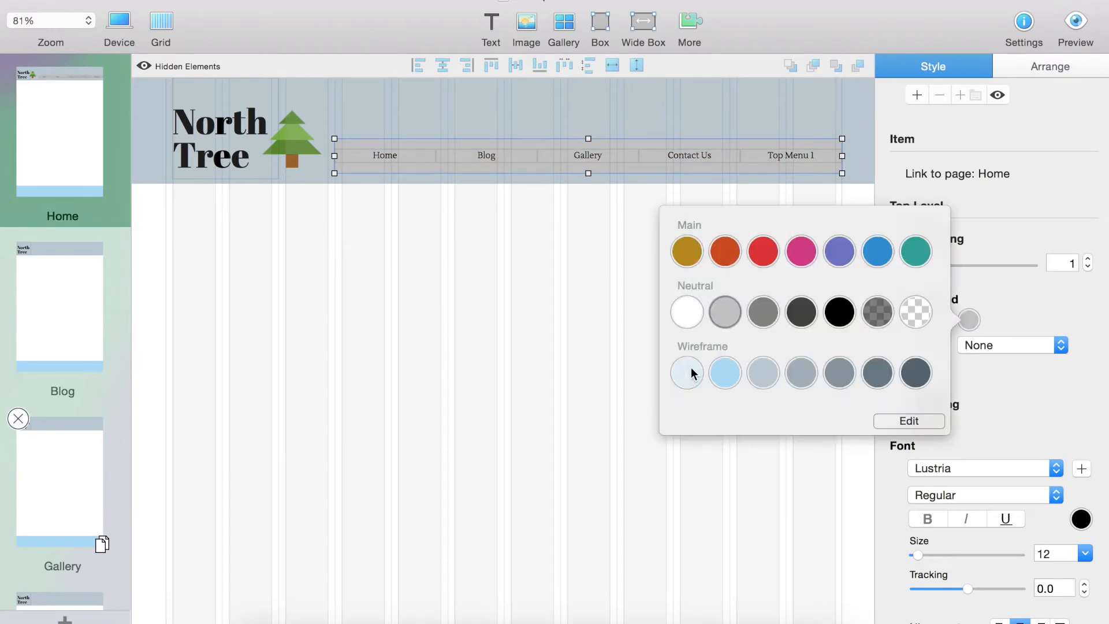
pyautogui.click(687, 373)
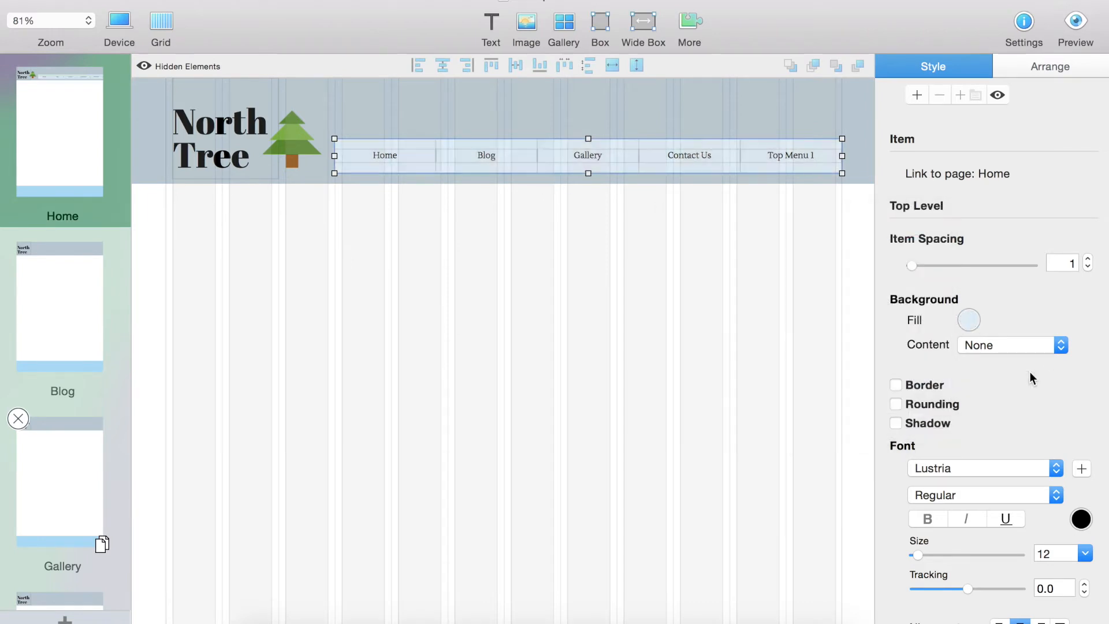
pyautogui.scroll(-3)
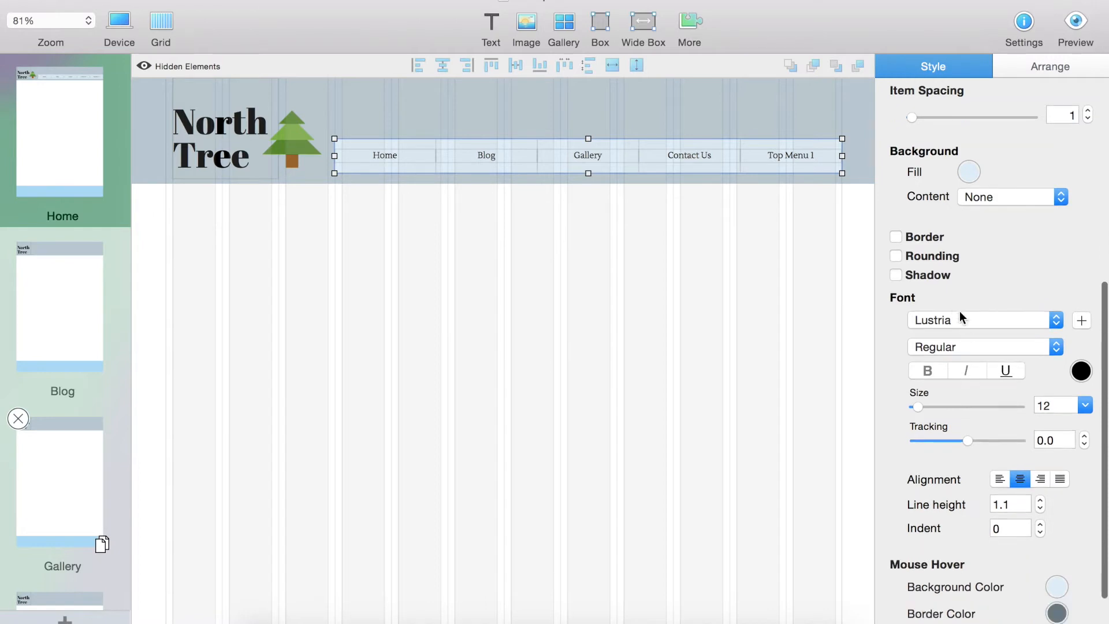
pyautogui.click(983, 320)
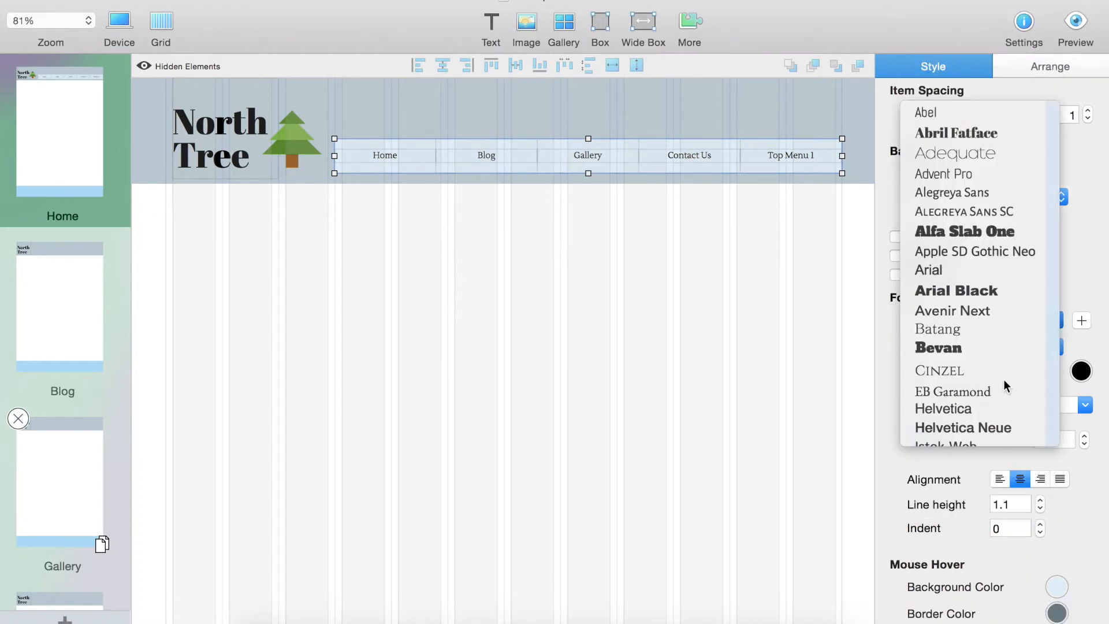
pyautogui.click(925, 113)
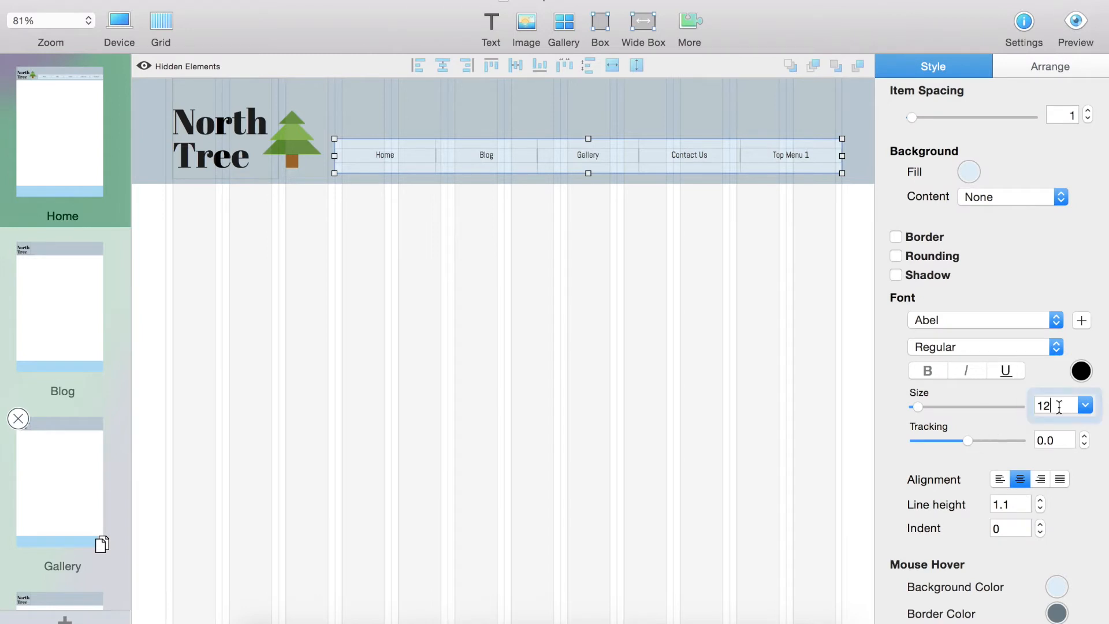
pyautogui.write('19')
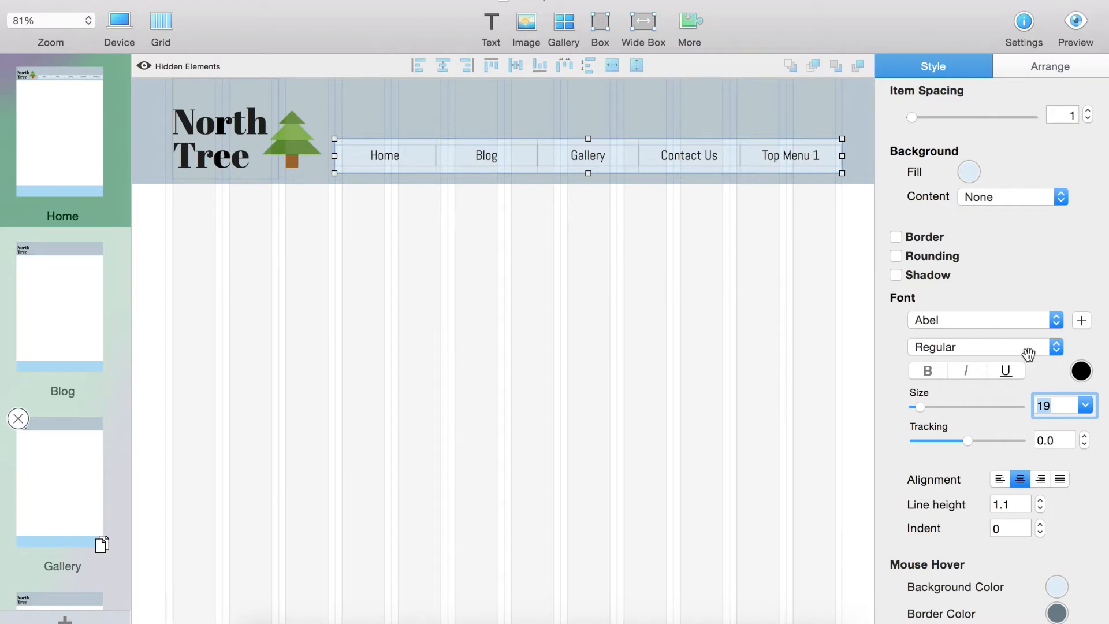
pyautogui.moveTo(932, 544)
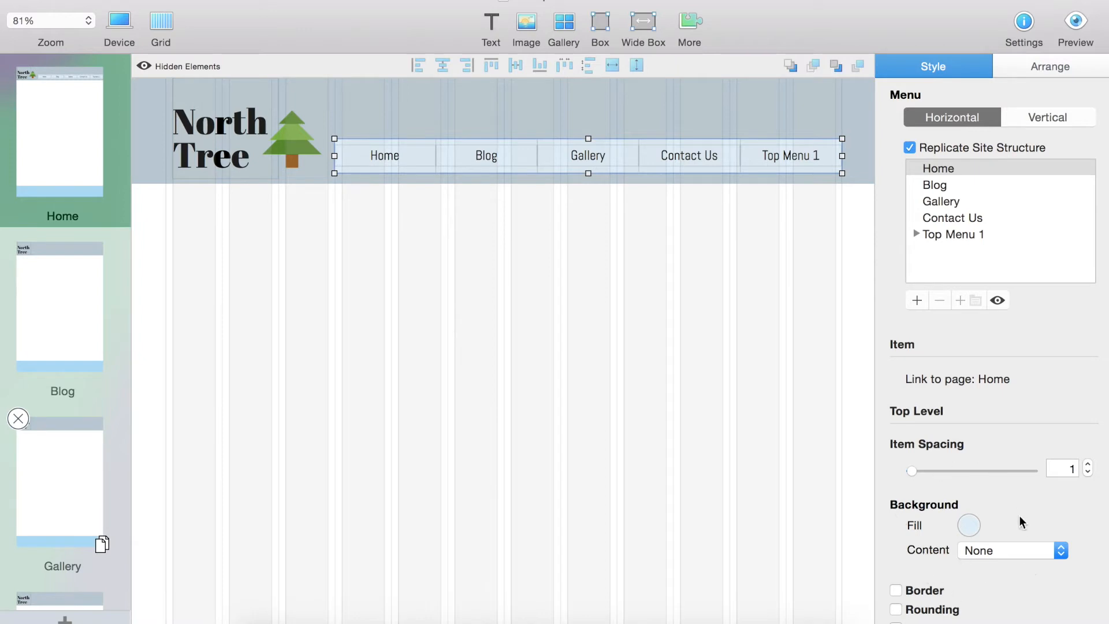
# Step: Give the menu items a light blue mouse-hover background colour
pyautogui.scroll(-3)
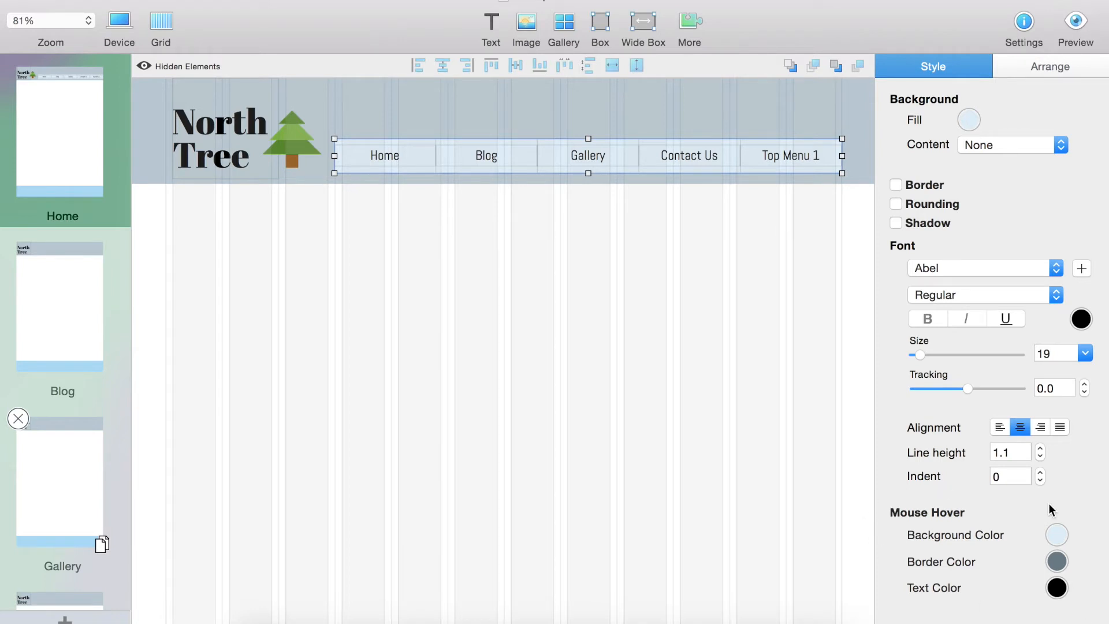
pyautogui.moveTo(564, 304)
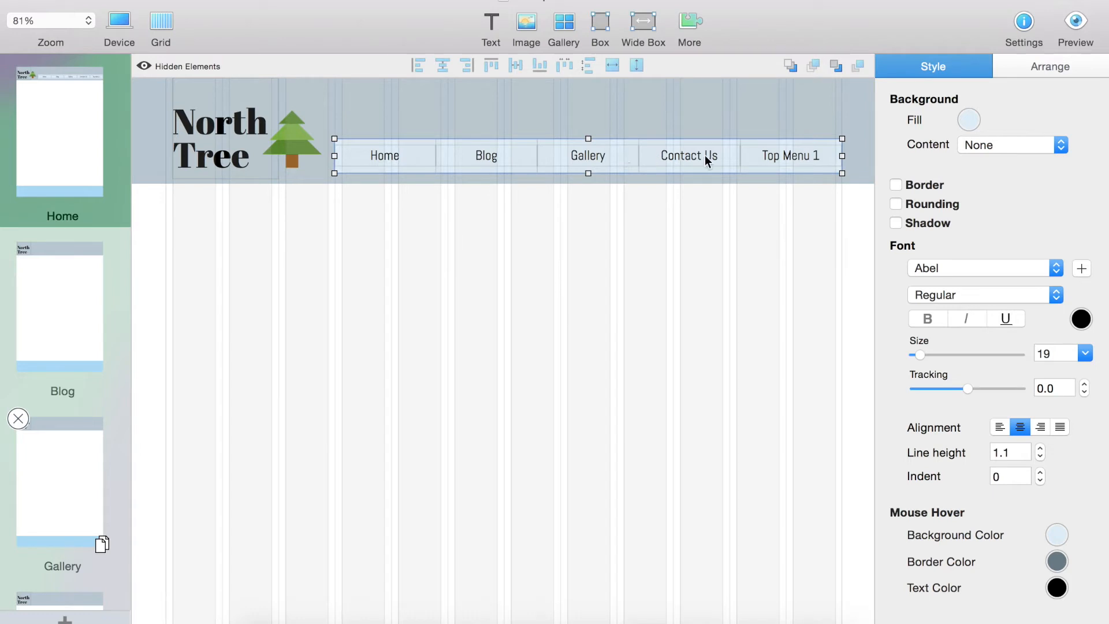
pyautogui.moveTo(788, 153)
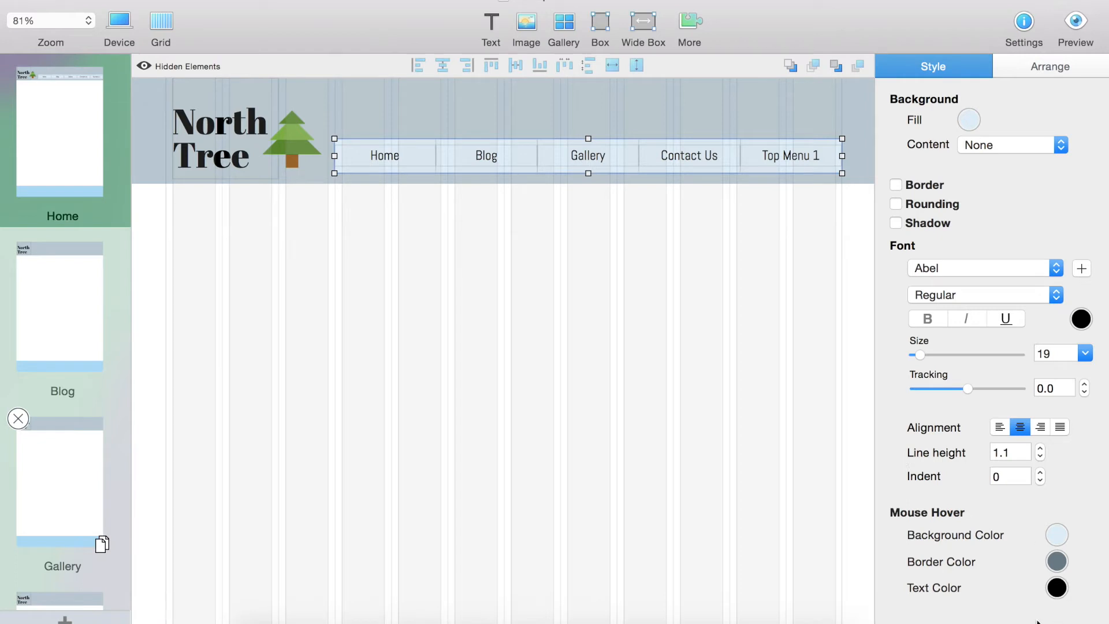
pyautogui.click(1056, 535)
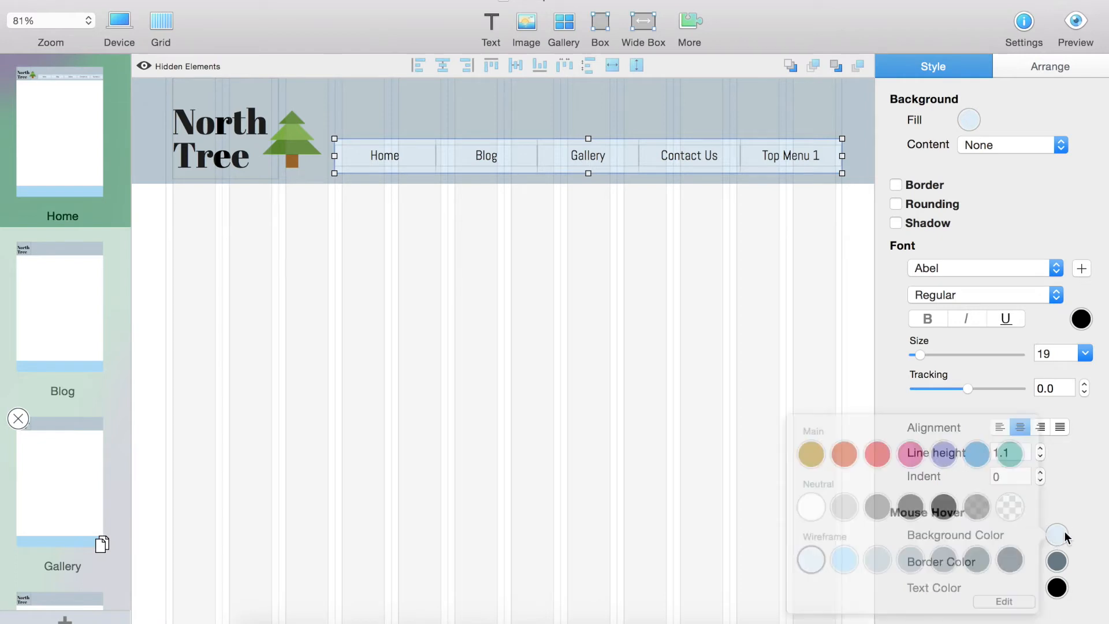
pyautogui.click(1057, 532)
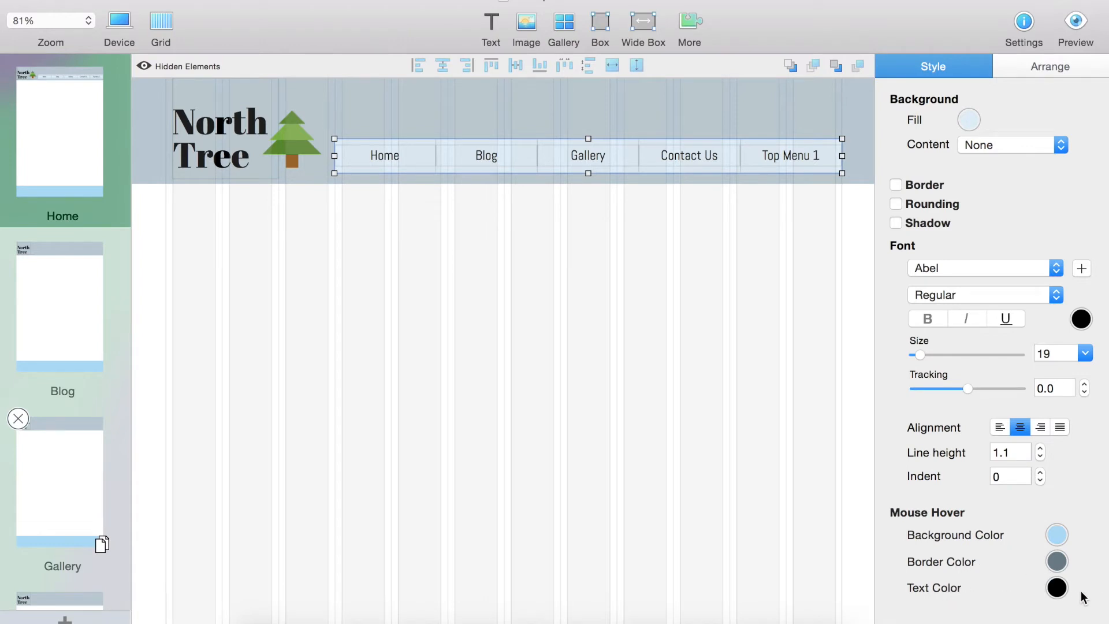
pyautogui.moveTo(984, 610)
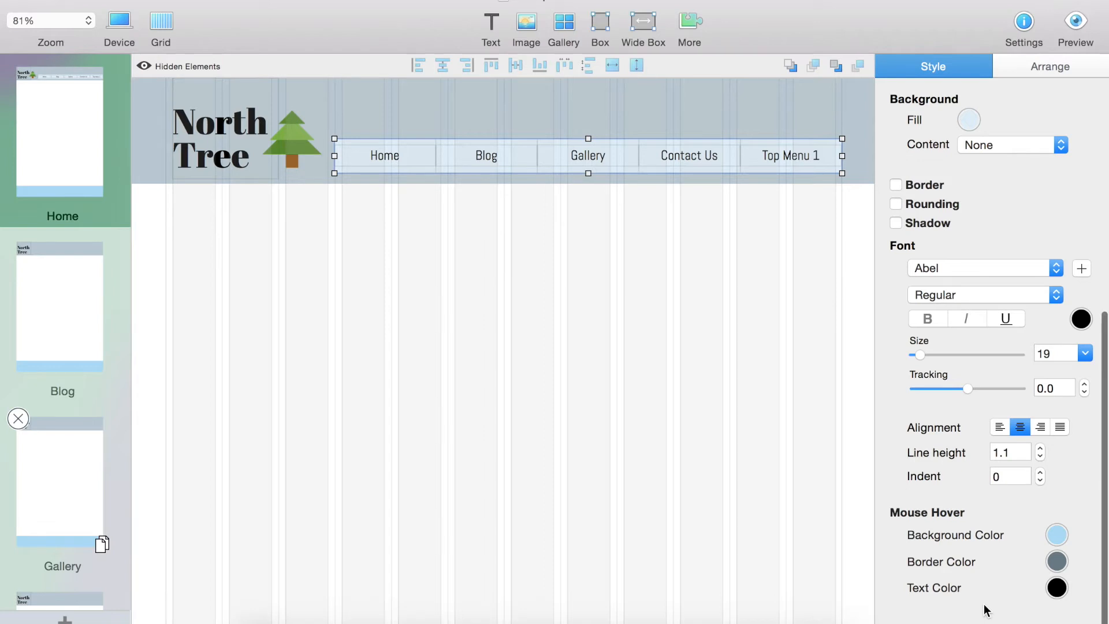
pyautogui.click(385, 155)
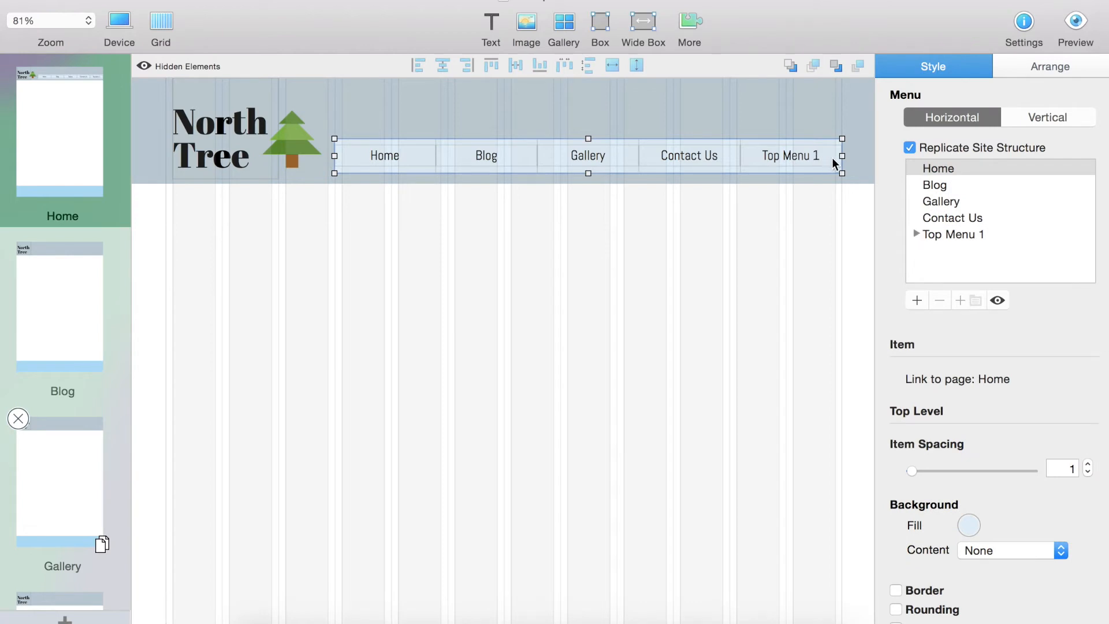
pyautogui.moveTo(794, 166)
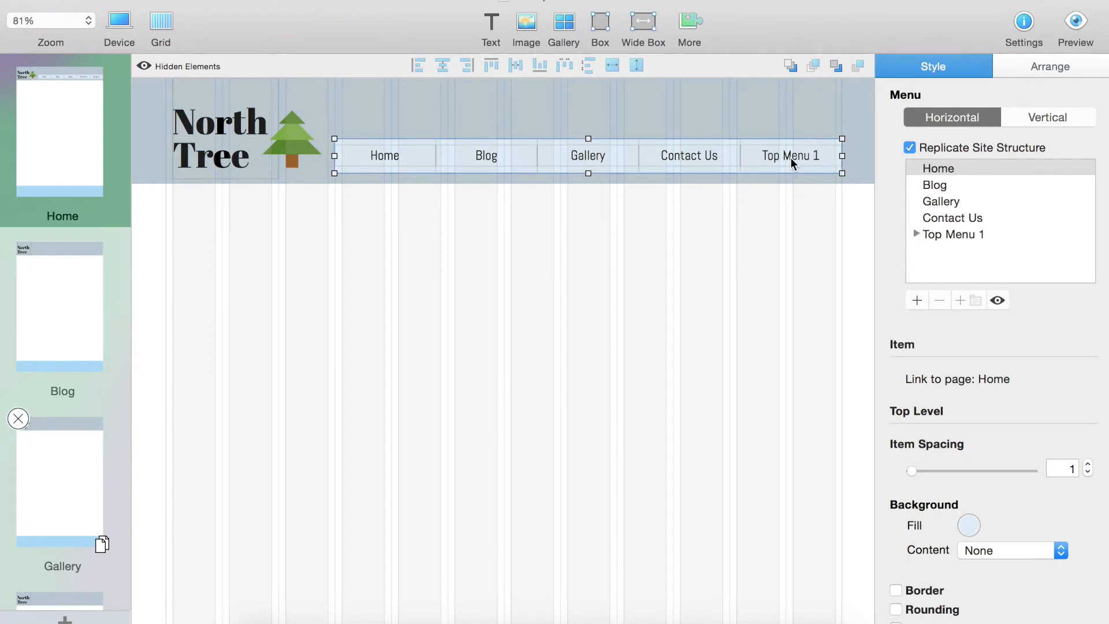
pyautogui.moveTo(743, 178)
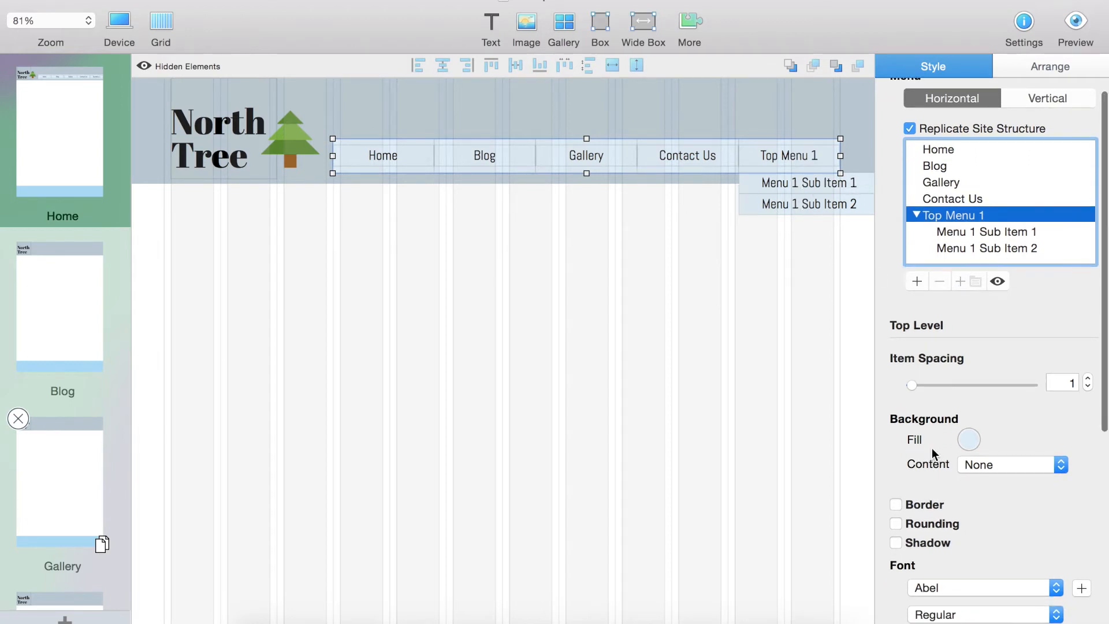
# Step: Select the first submenu item, set submenu width to 142 and item height to 40
pyautogui.scroll(-3)
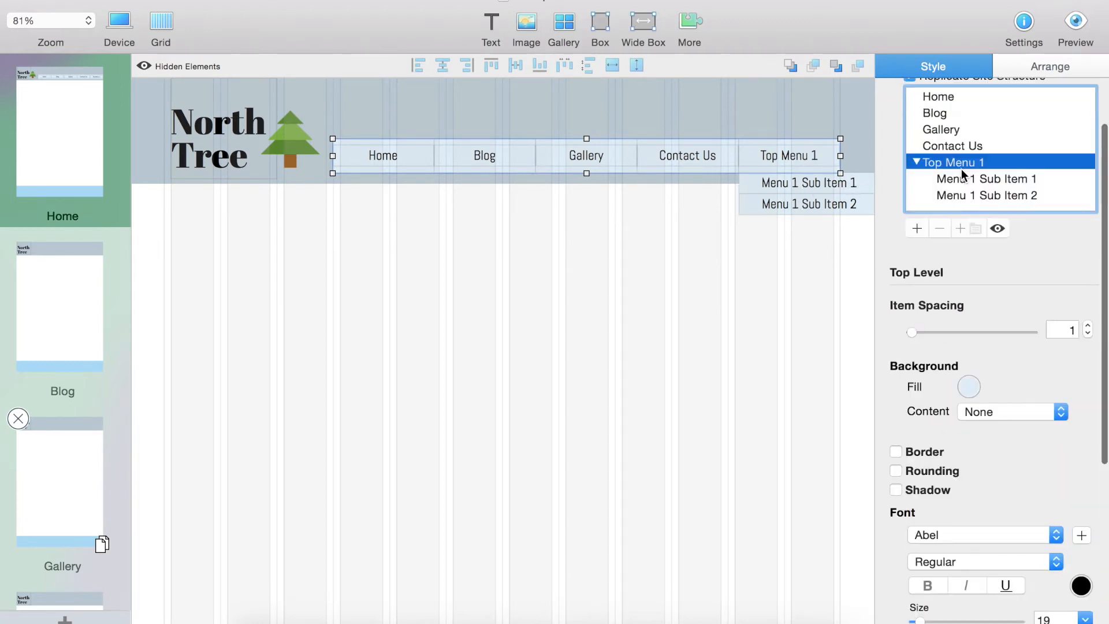
pyautogui.click(986, 178)
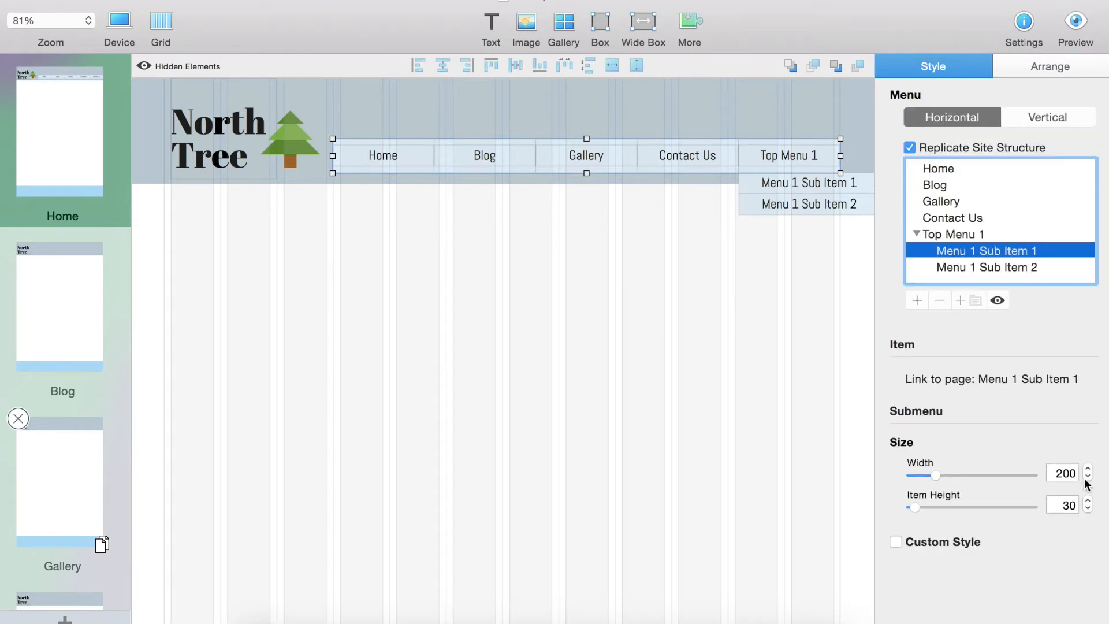
pyautogui.moveTo(936, 475); pyautogui.dragTo(920, 475)
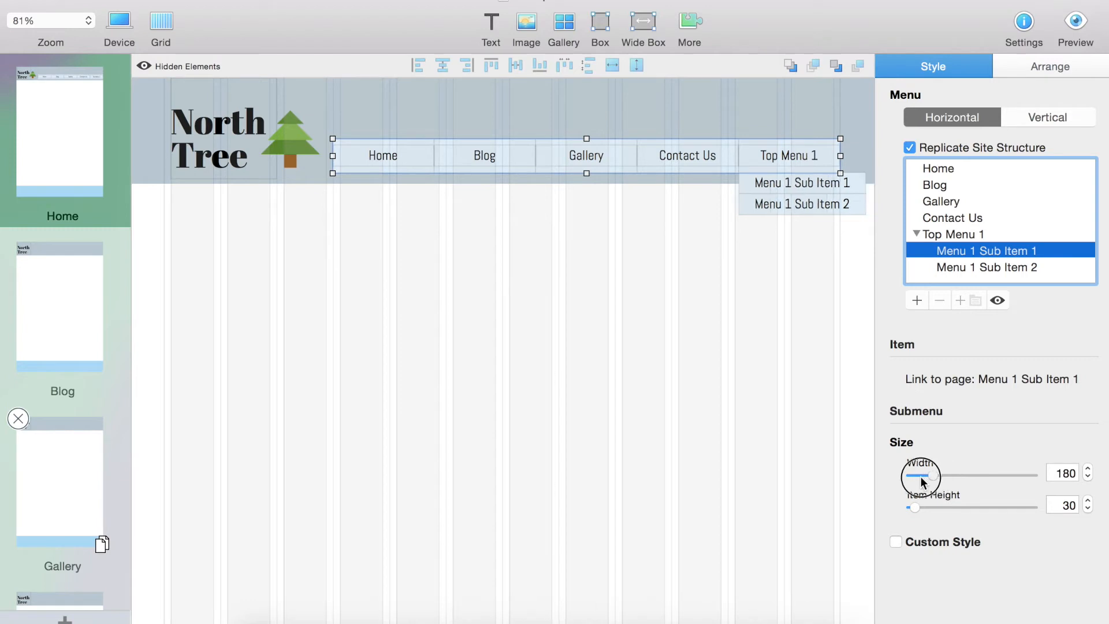
pyautogui.moveTo(941, 476); pyautogui.dragTo(930, 475)
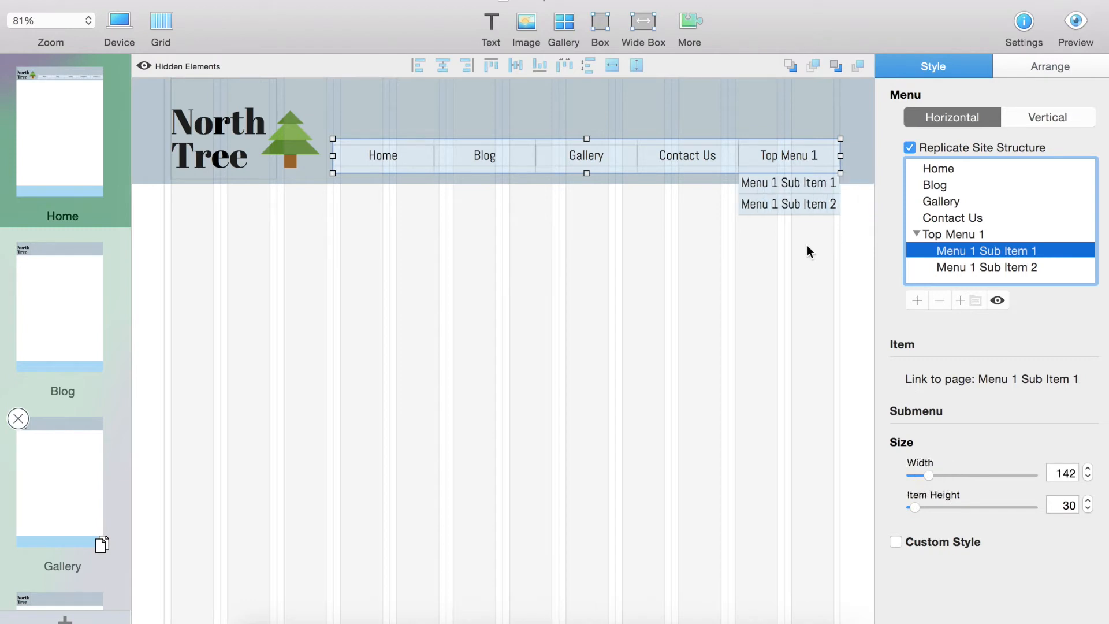
pyautogui.moveTo(992, 558)
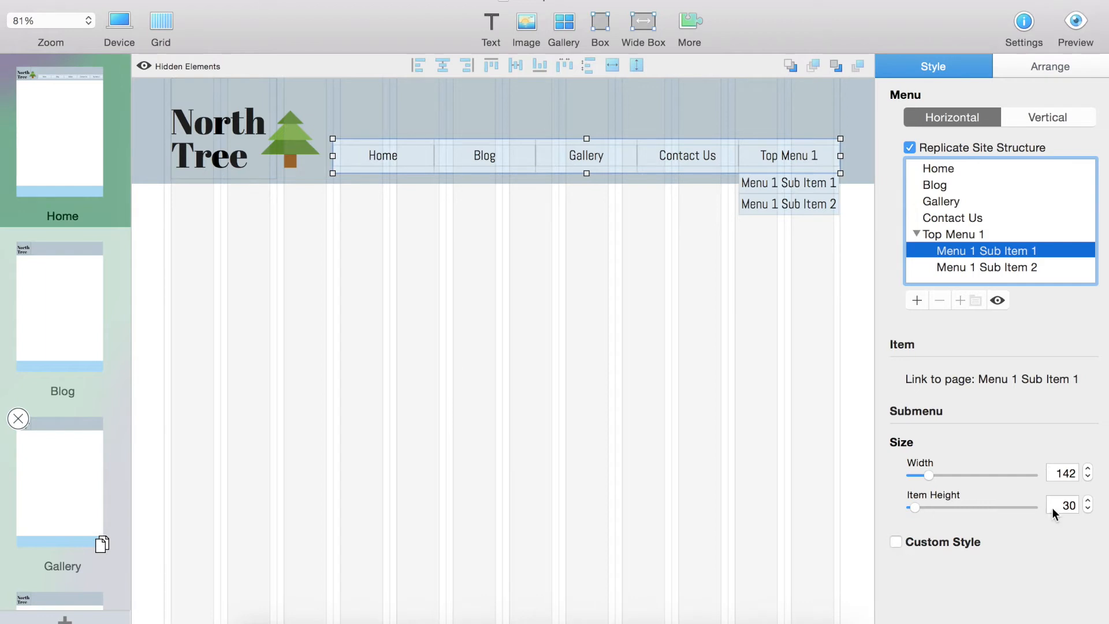
pyautogui.click(1087, 502)
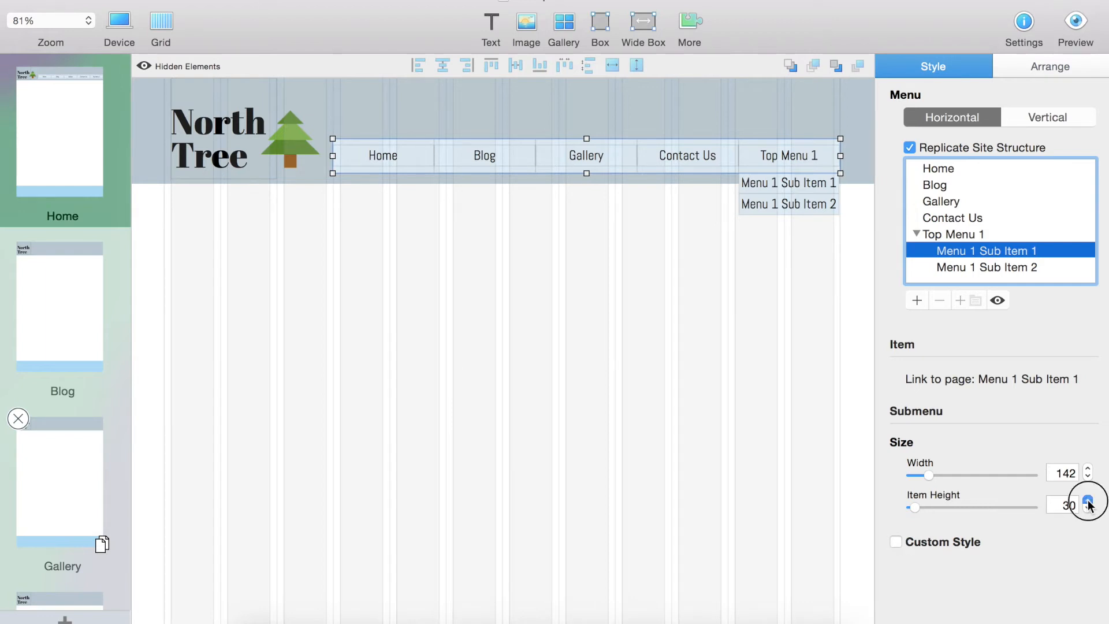
pyautogui.click(1087, 499)
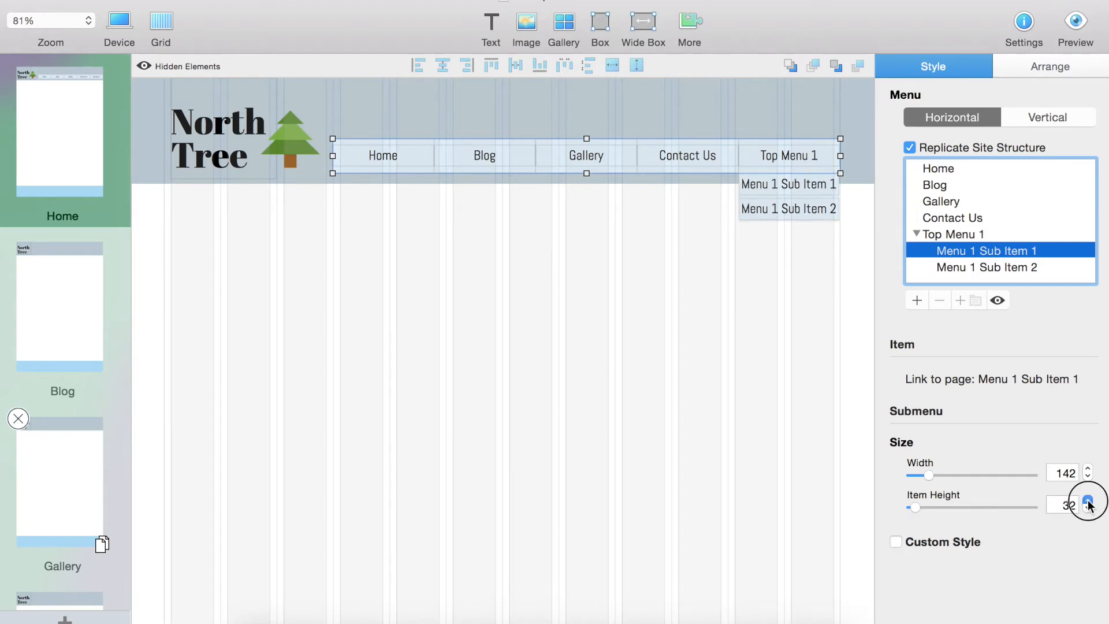
pyautogui.click(1088, 500)
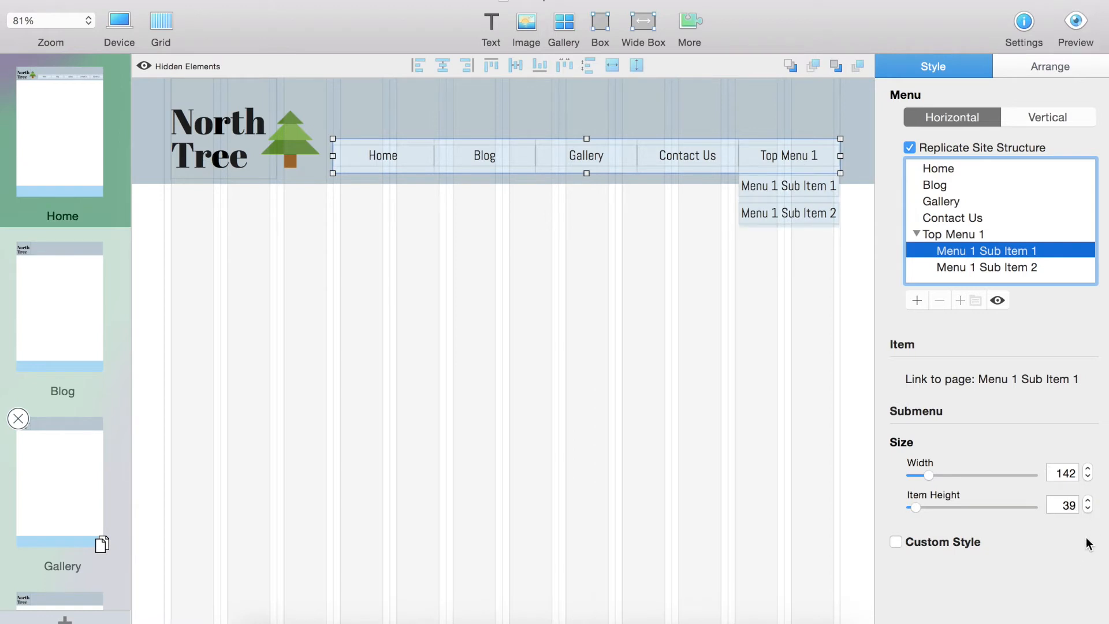
pyautogui.click(1089, 503)
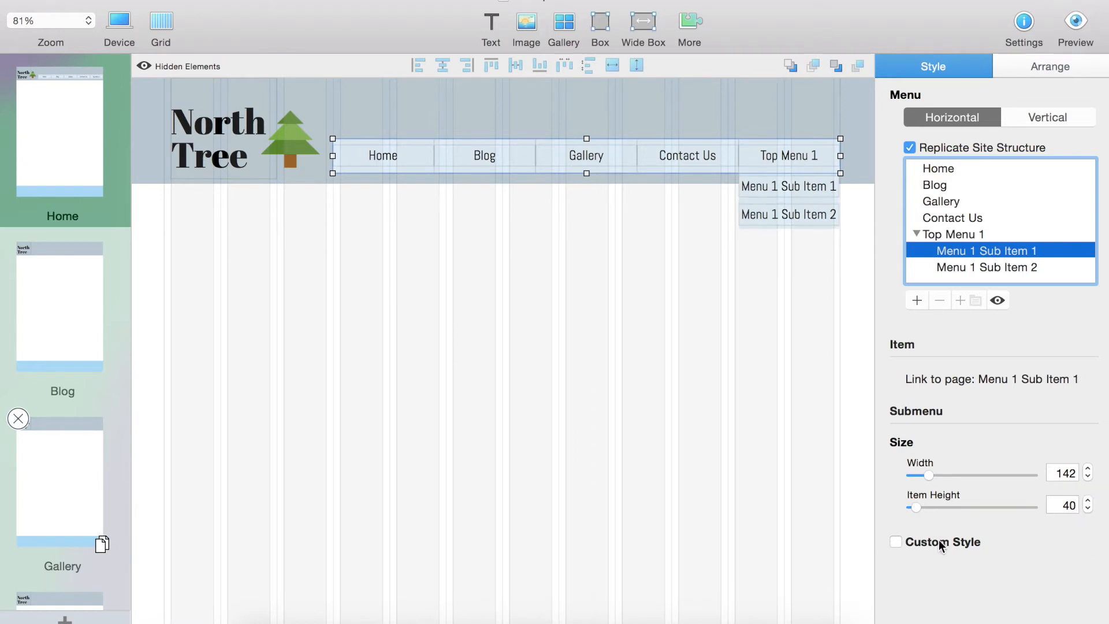
pyautogui.moveTo(901, 565)
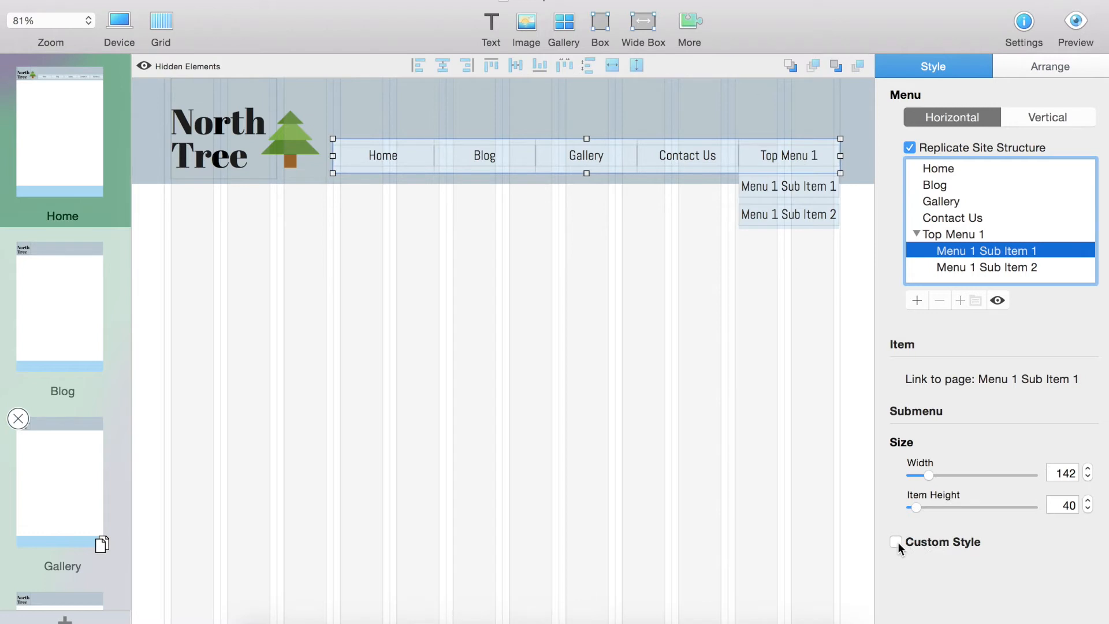
# Step: Enable Custom Style for the submenu and set its Abel text to size 15
pyautogui.click(896, 541)
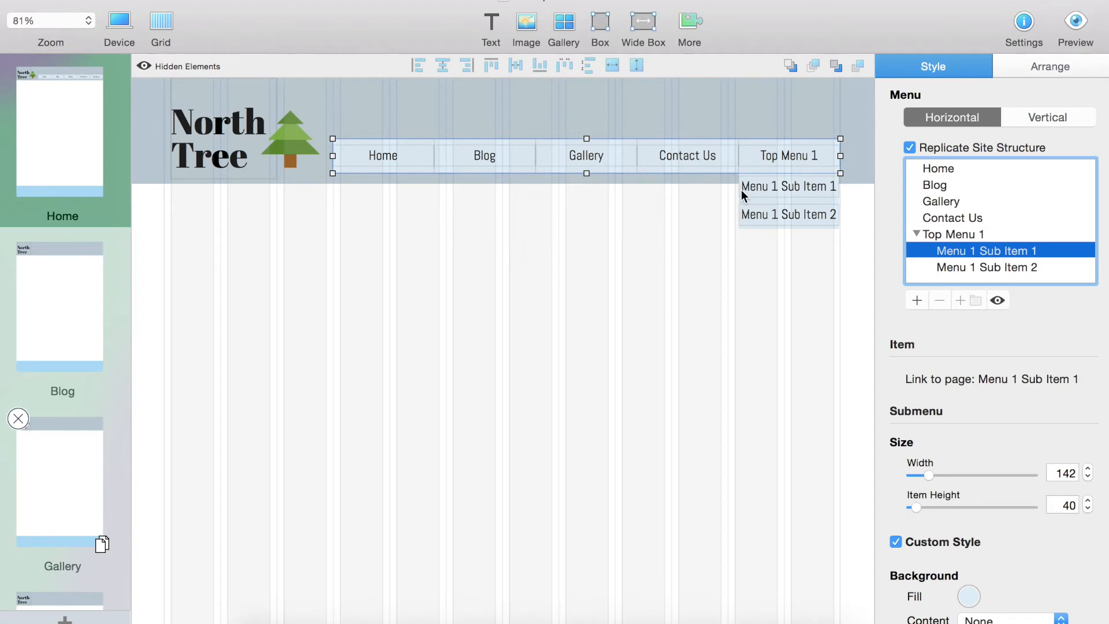
pyautogui.moveTo(826, 395)
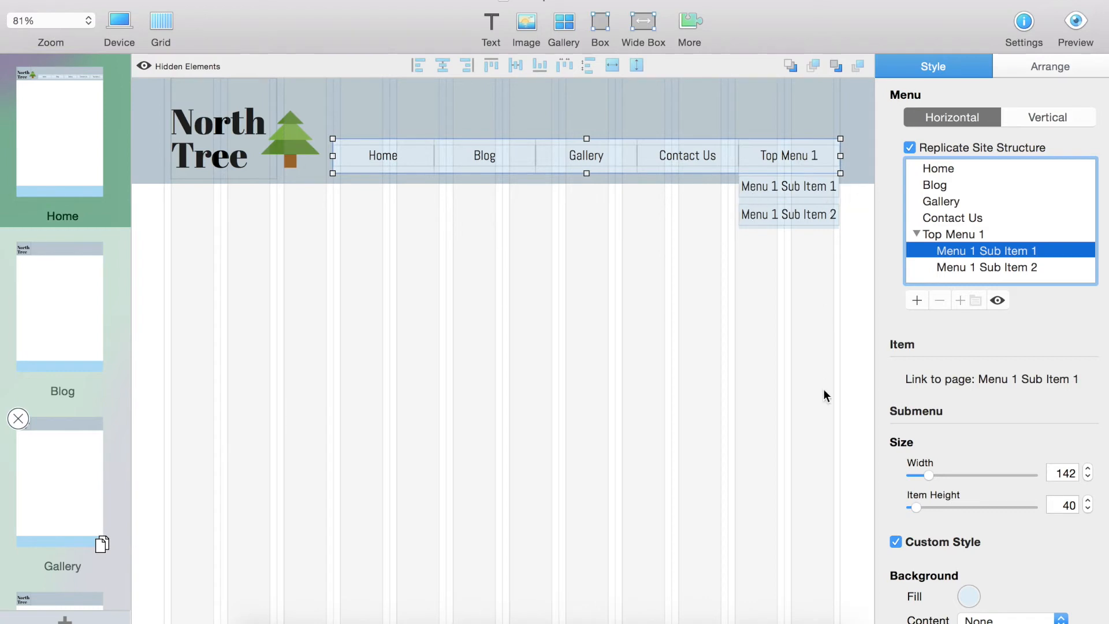
pyautogui.scroll(-3)
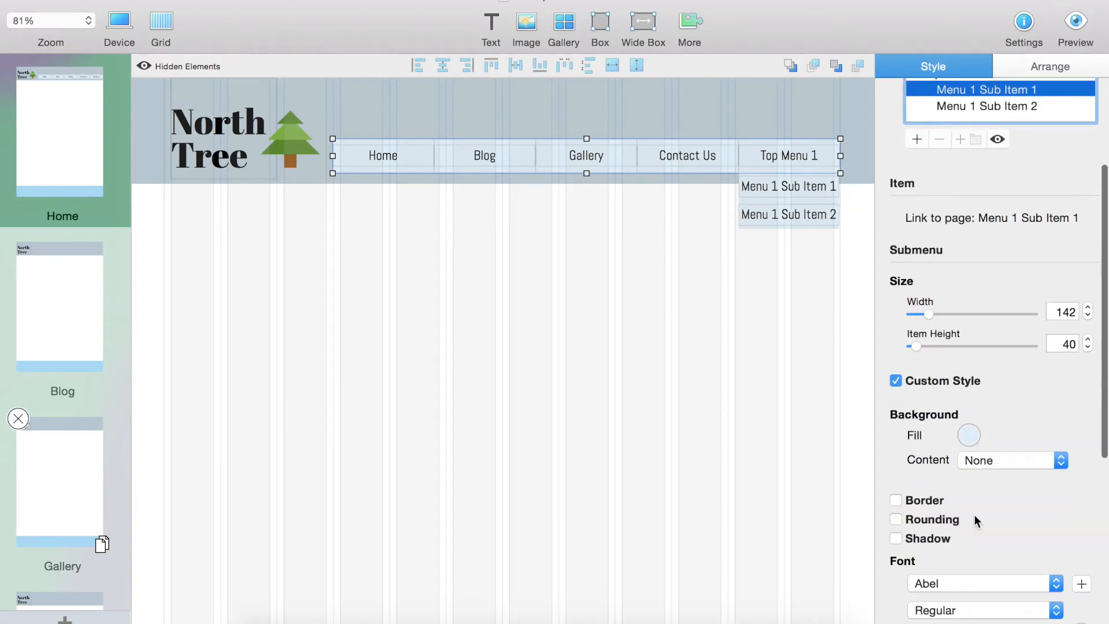
pyautogui.moveTo(1024, 490)
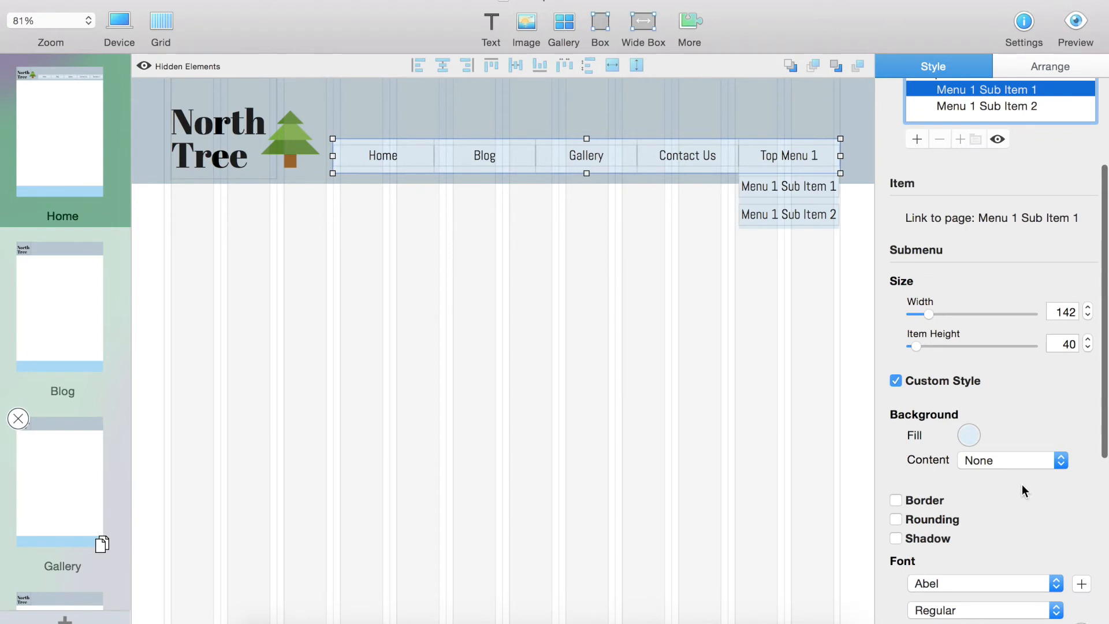
pyautogui.scroll(-3)
pyautogui.write('15')
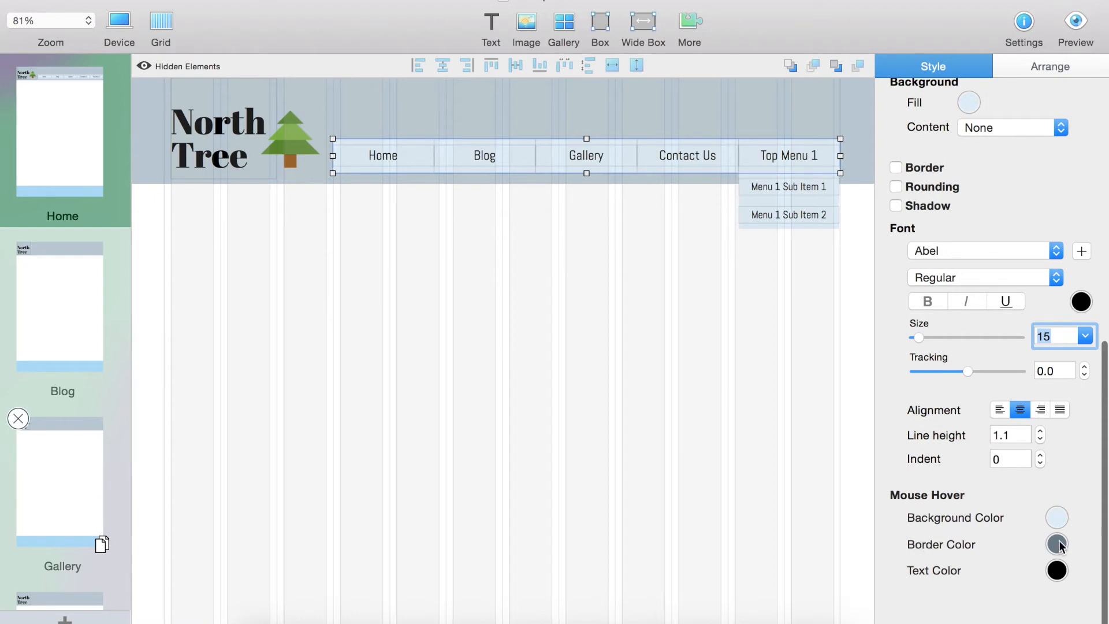
pyautogui.click(1056, 544)
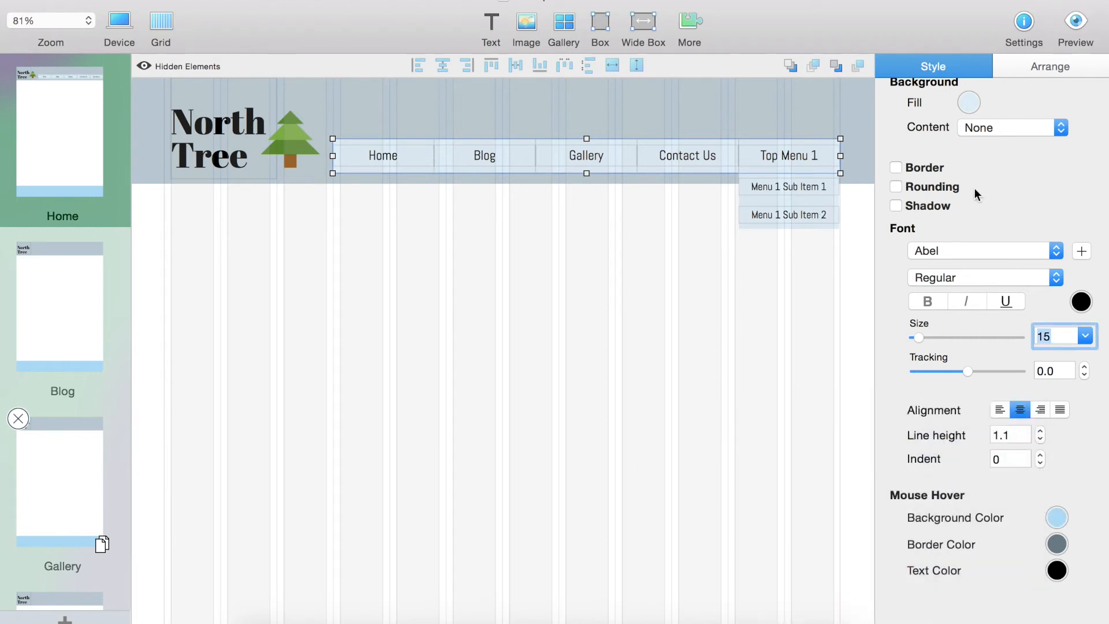
pyautogui.moveTo(752, 182)
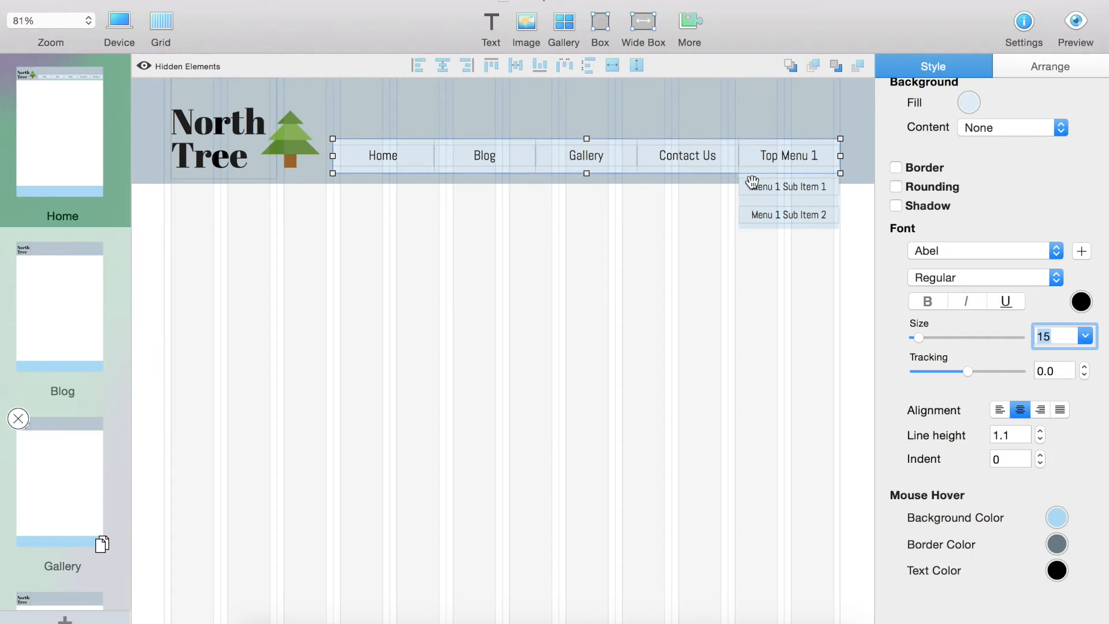
pyautogui.moveTo(1027, 248)
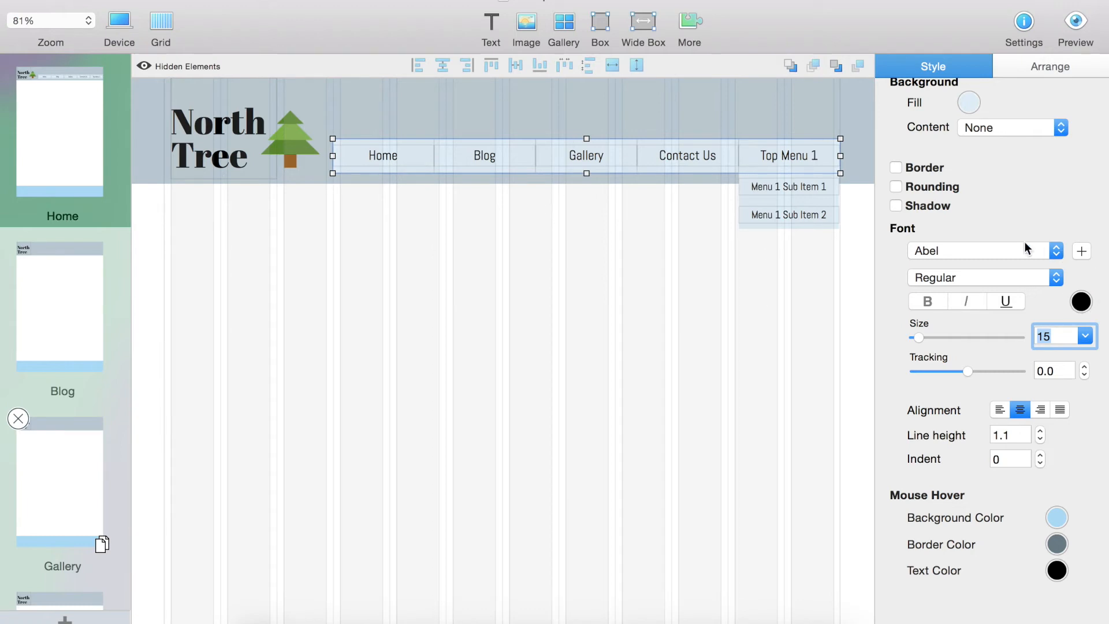
pyautogui.moveTo(944, 440)
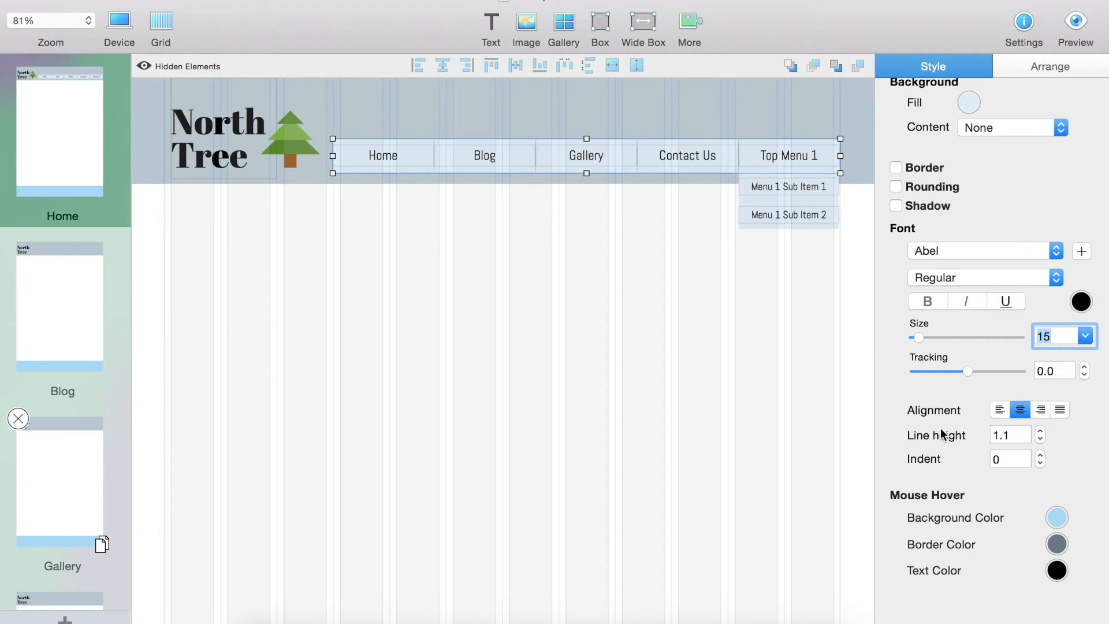
pyautogui.moveTo(800, 372)
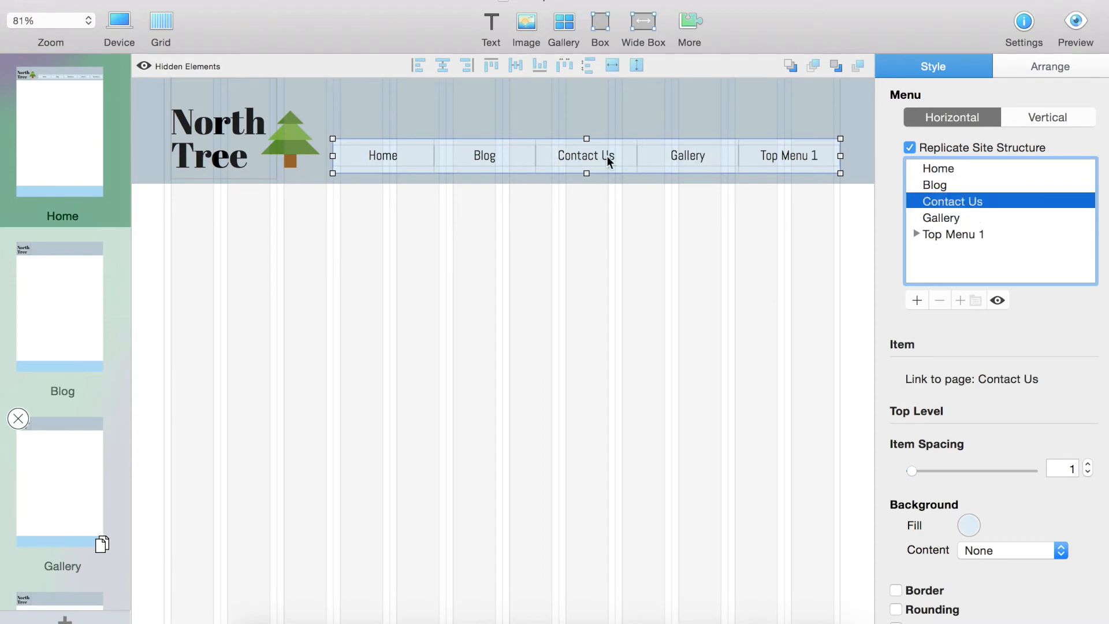
pyautogui.moveTo(840, 171)
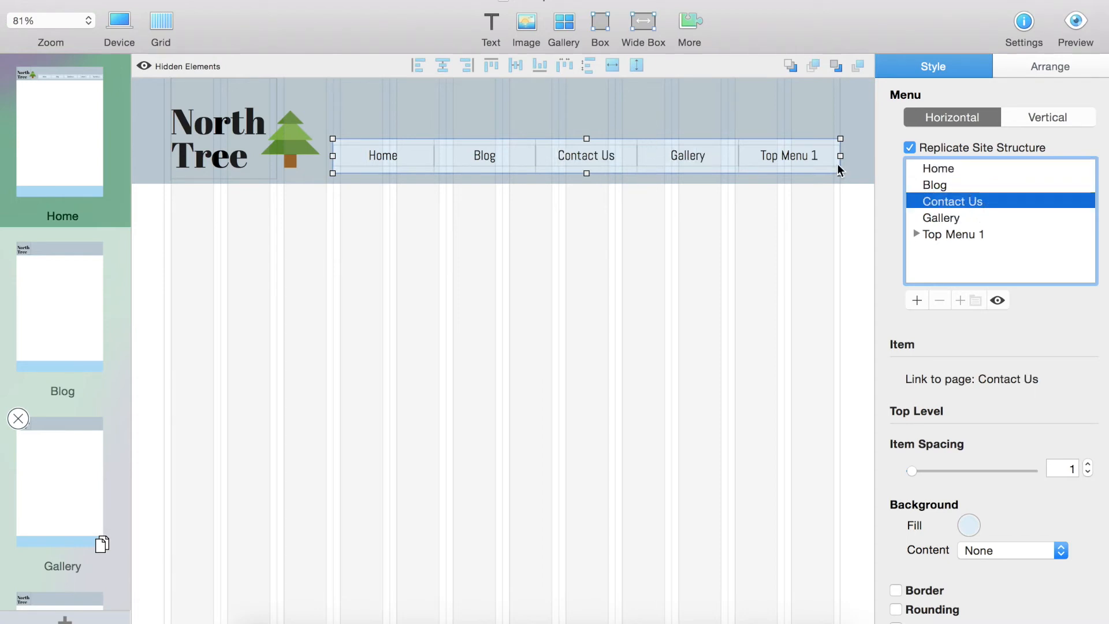
pyautogui.moveTo(673, 39)
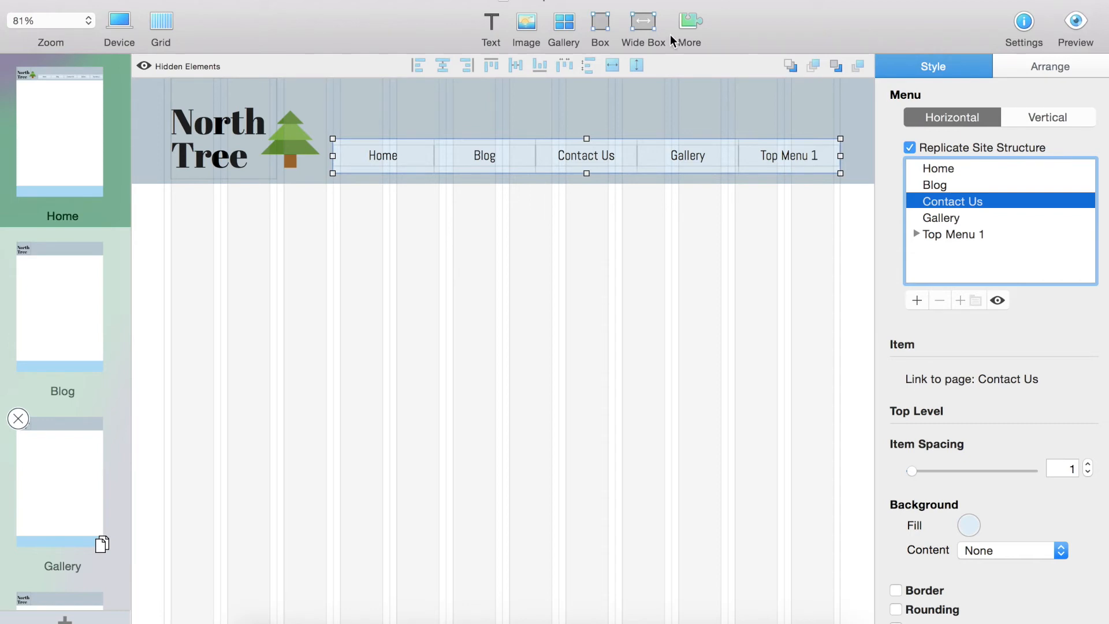
pyautogui.moveTo(618, 306)
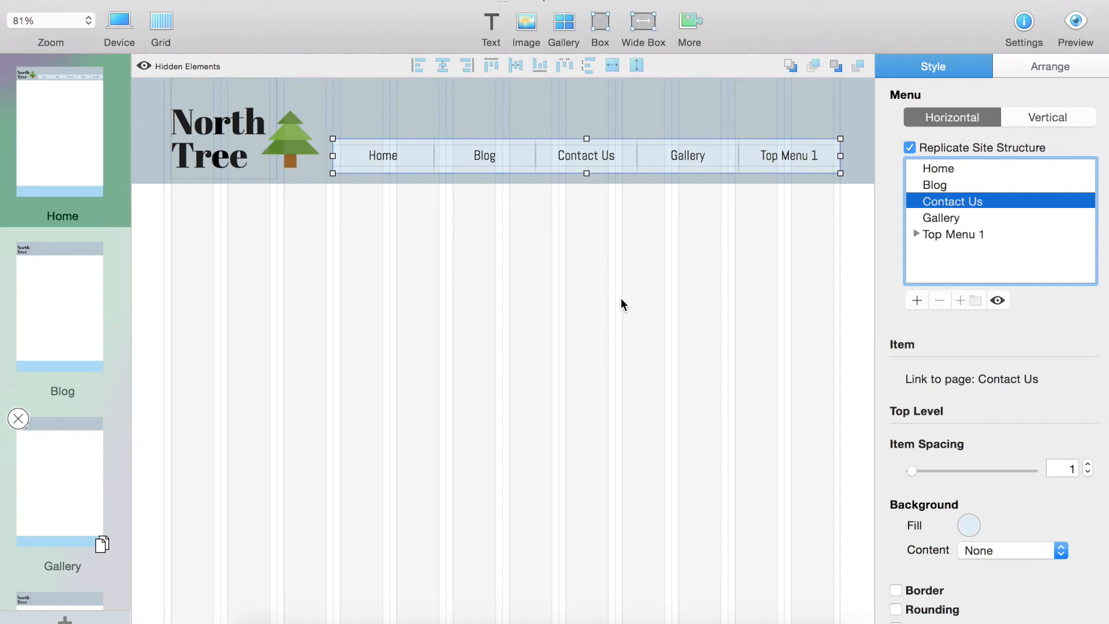
pyautogui.moveTo(905, 309)
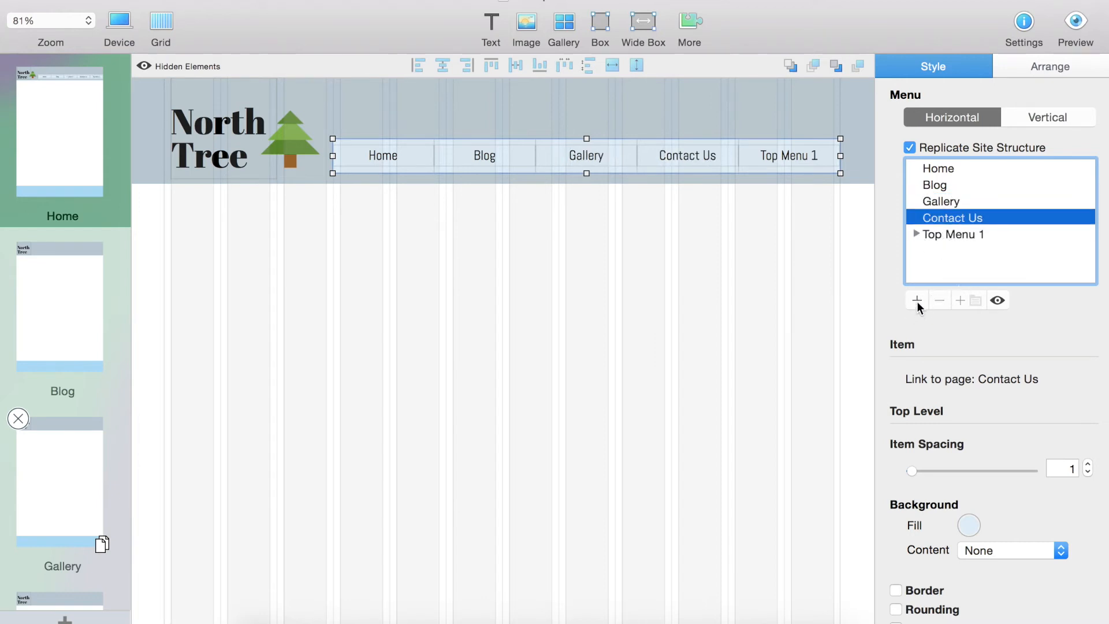
# Step: Delete the extra Item entry, leaving Home, Blog, Gallery, Contact Us, Top Menu 1
pyautogui.click(917, 300)
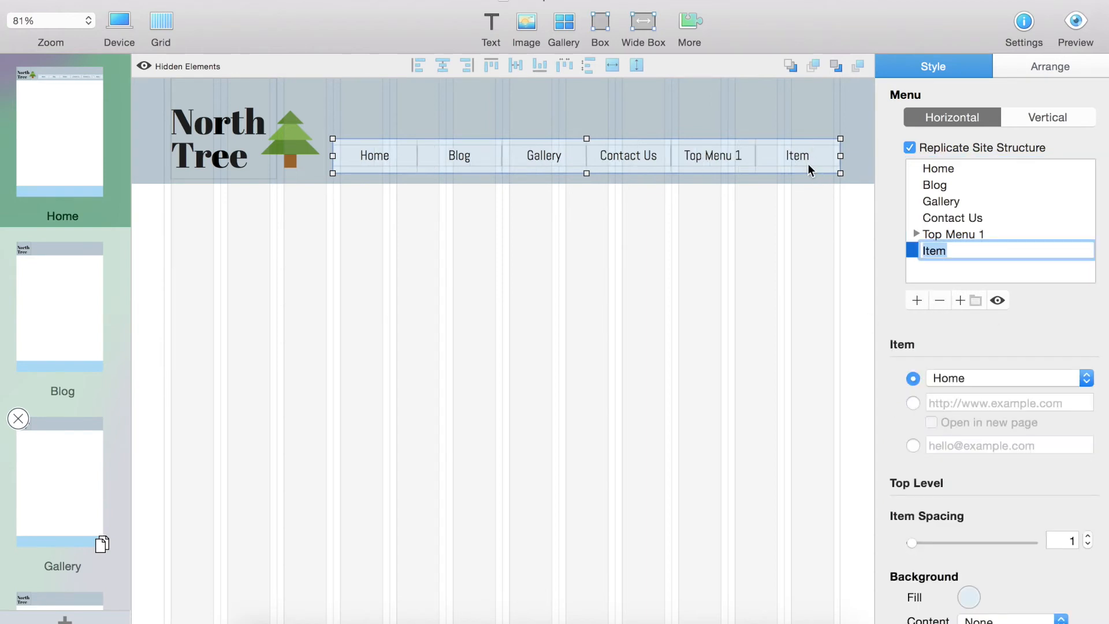
pyautogui.moveTo(883, 298)
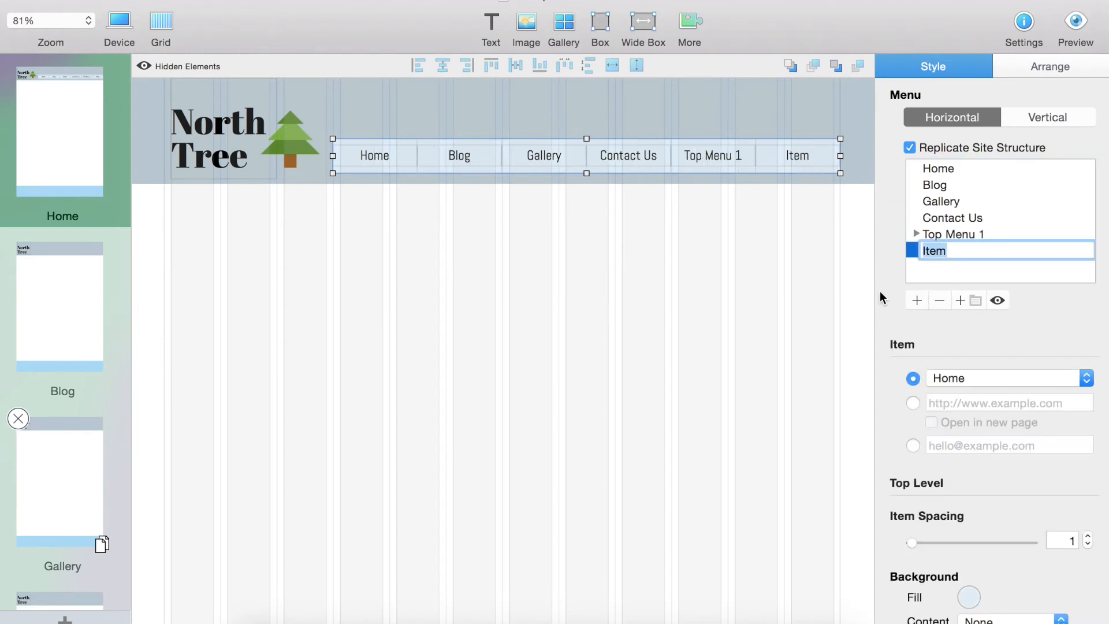
pyautogui.click(939, 301)
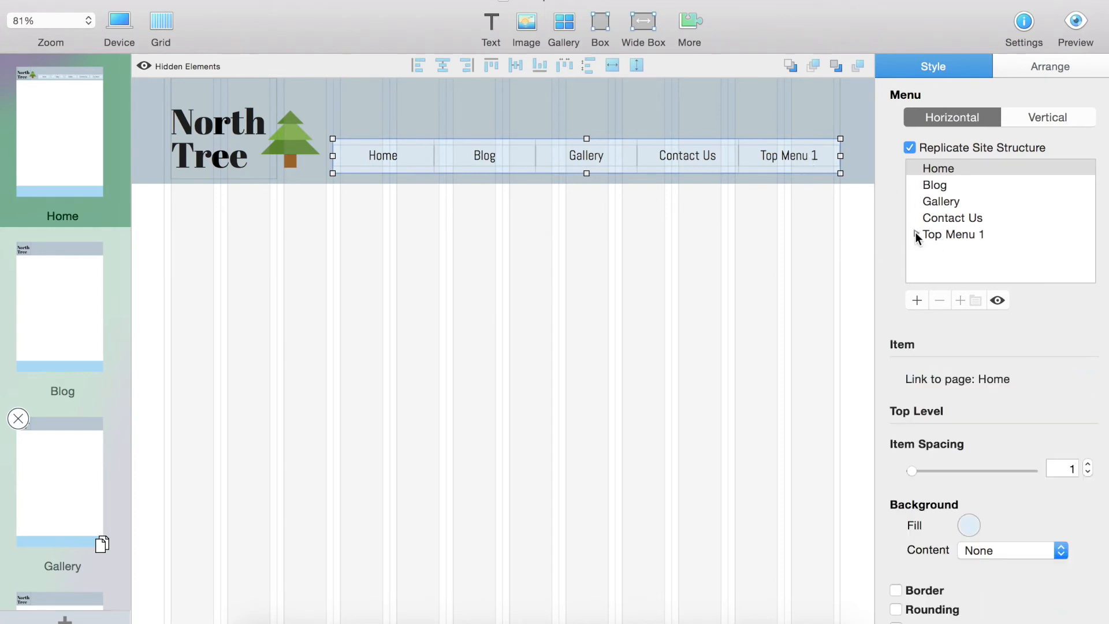
pyautogui.click(938, 168)
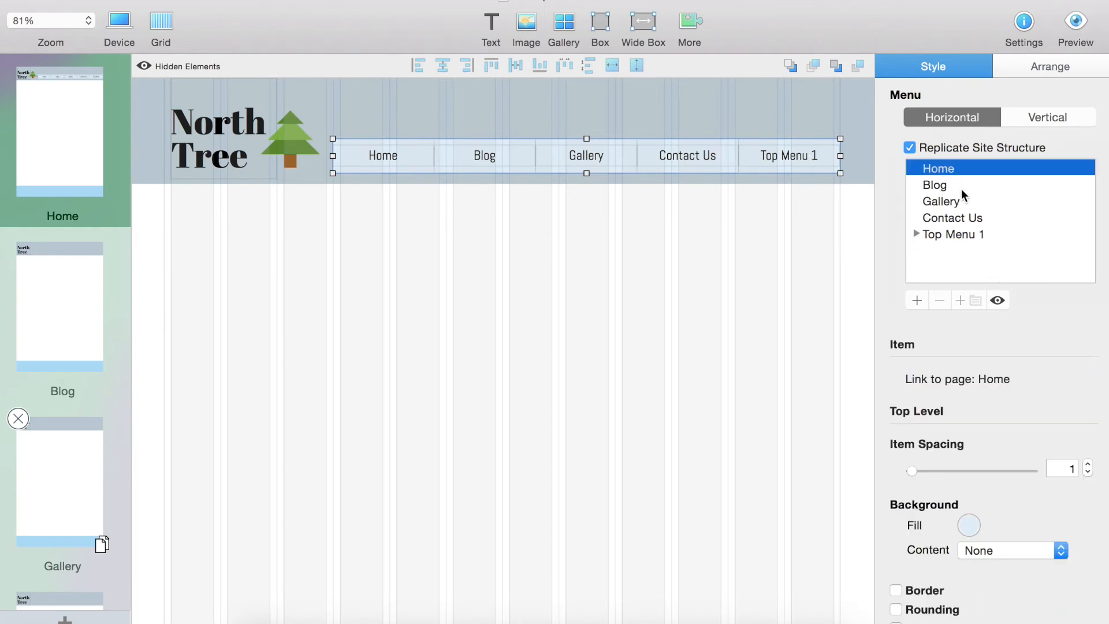
pyautogui.click(935, 185)
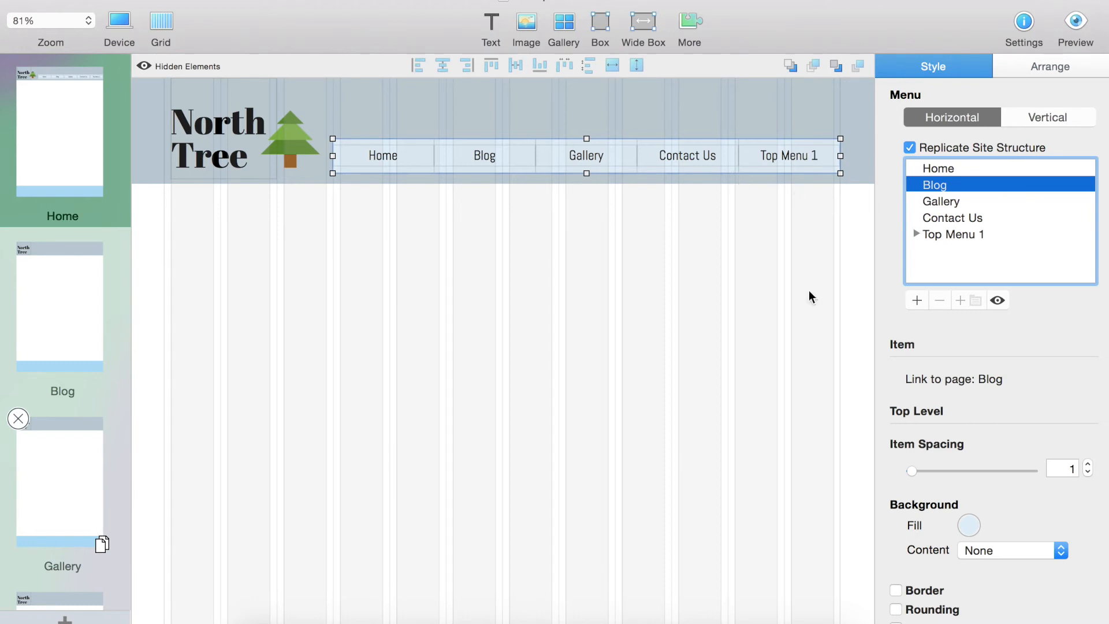
pyautogui.moveTo(998, 300)
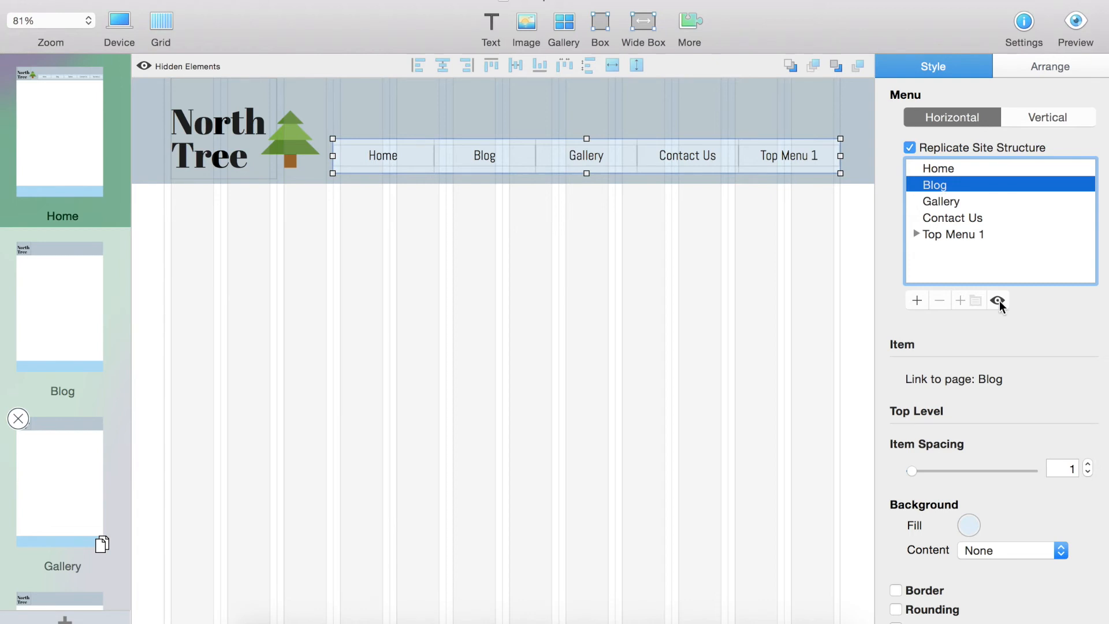
pyautogui.click(998, 299)
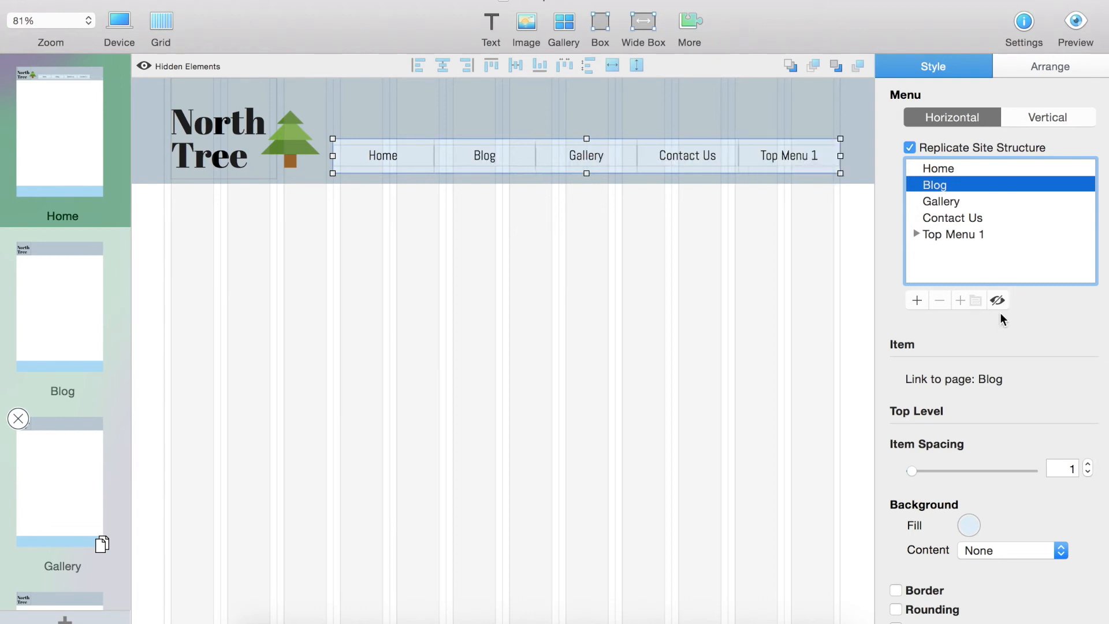
pyautogui.click(998, 300)
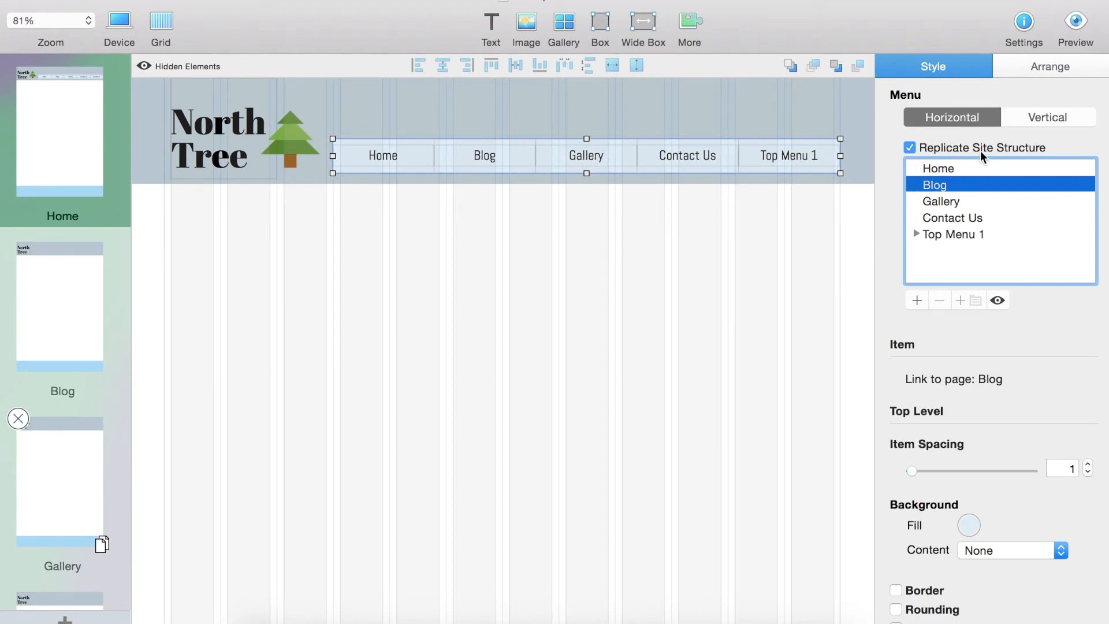
pyautogui.moveTo(716, 174)
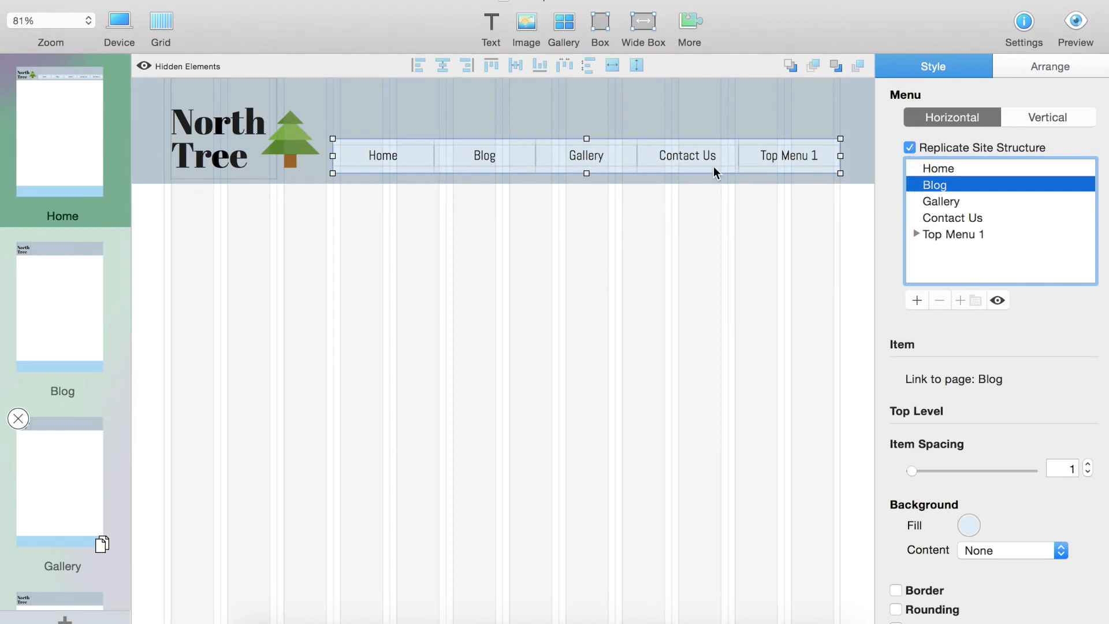
pyautogui.moveTo(62, 445)
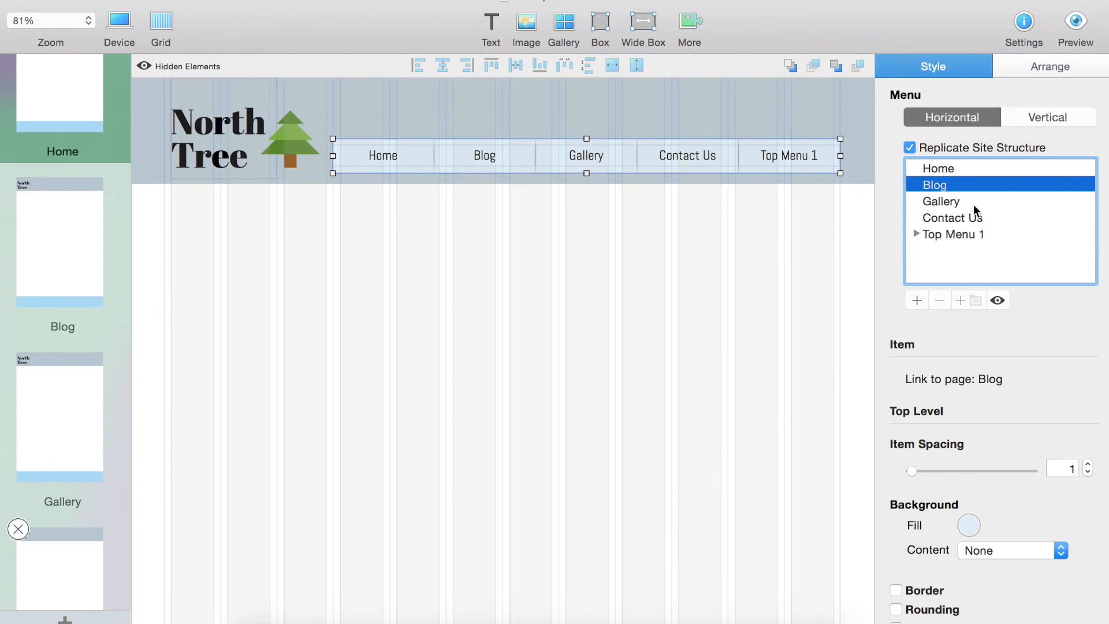
pyautogui.moveTo(677, 327)
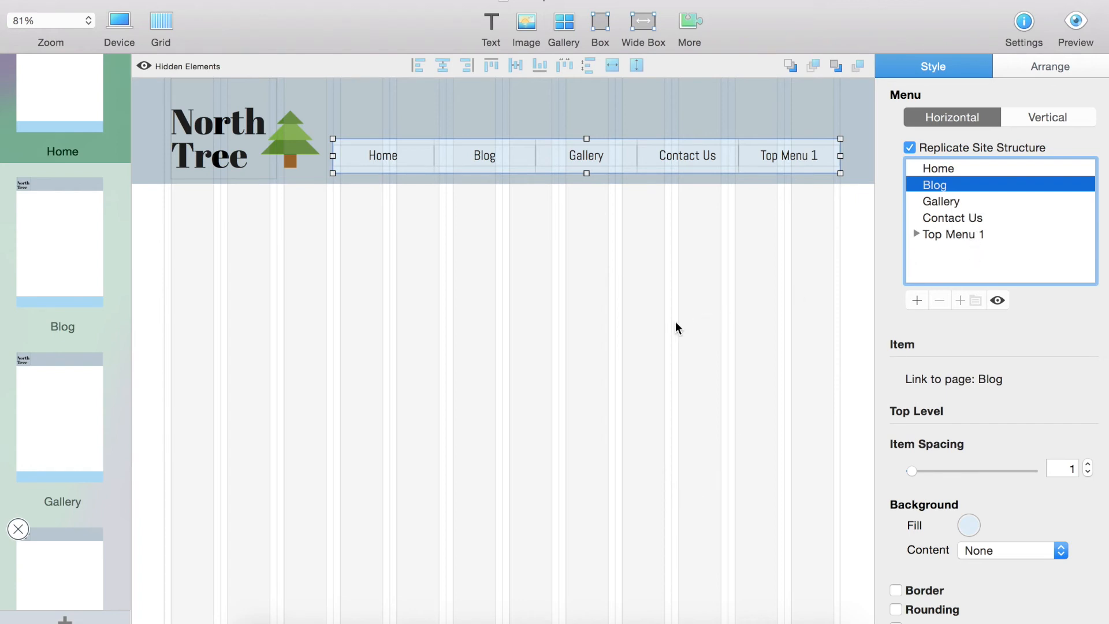
pyautogui.moveTo(587, 376)
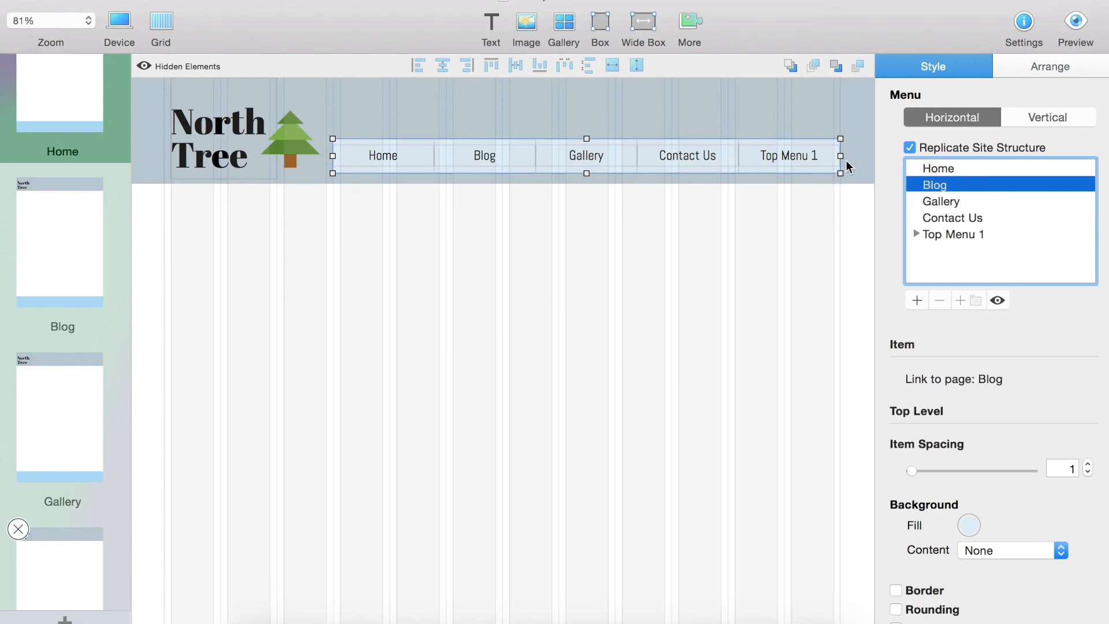
pyautogui.moveTo(936, 343)
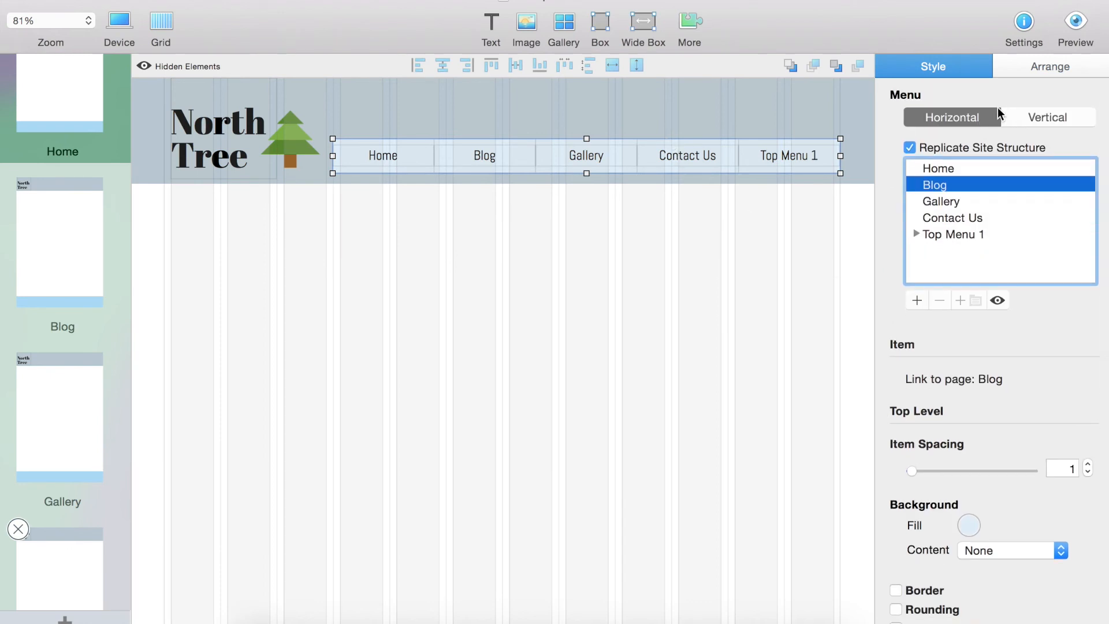
pyautogui.click(1049, 117)
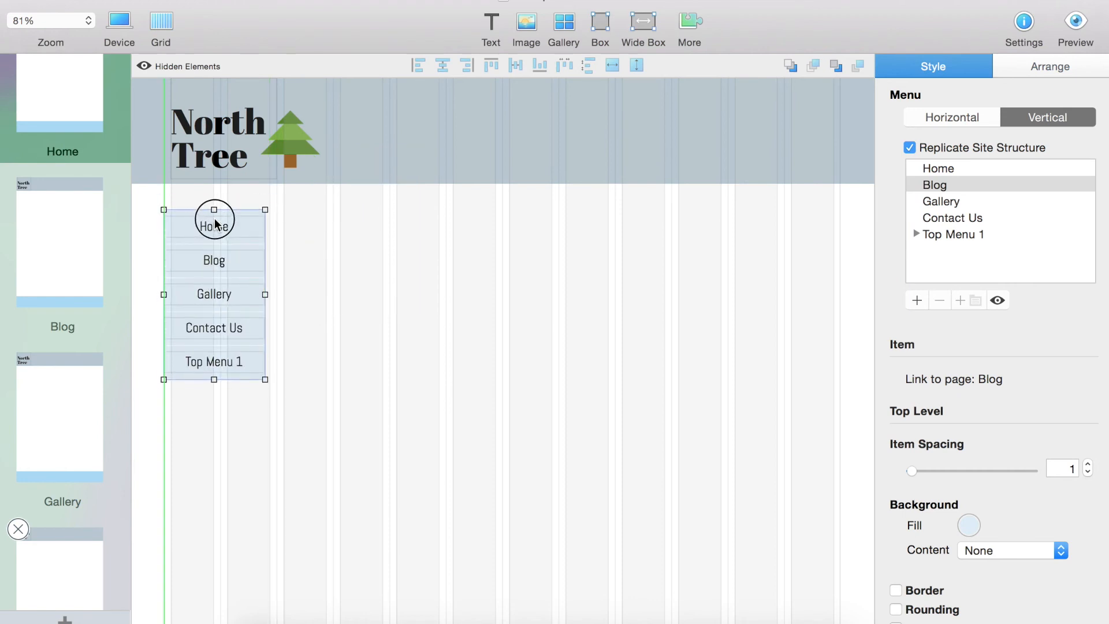
pyautogui.click(950, 117)
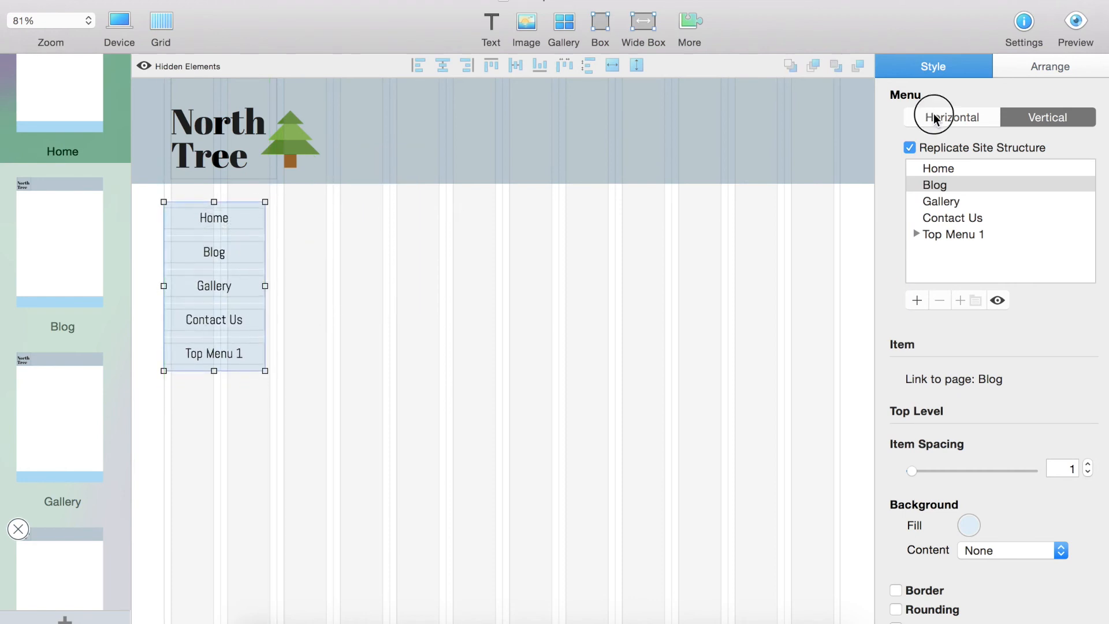
pyautogui.click(952, 117)
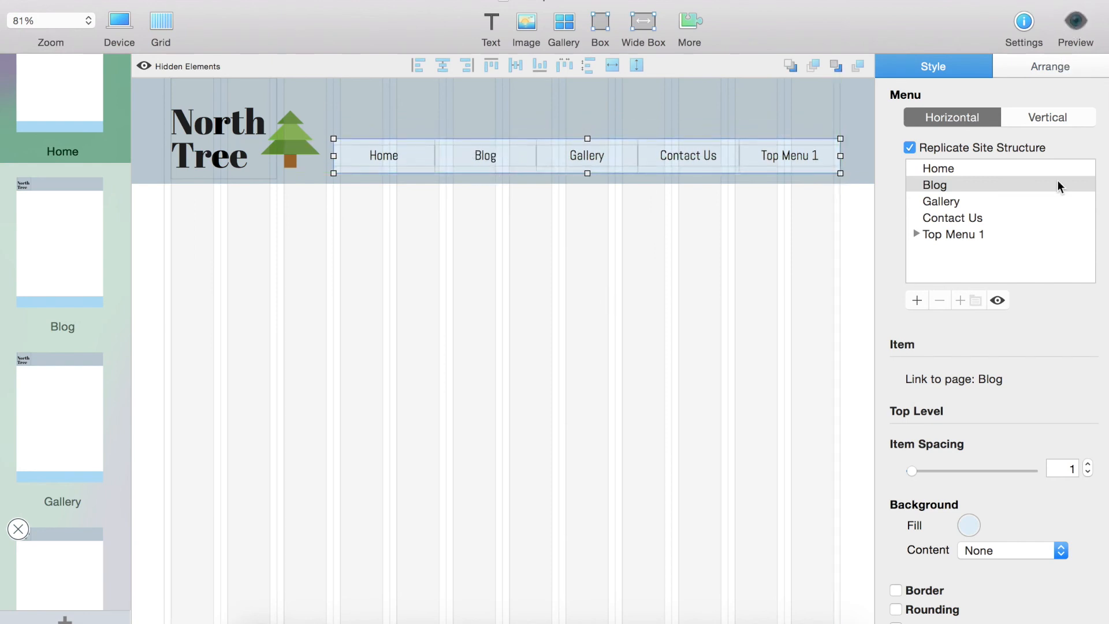
# Step: Launch a live preview of the North Tree Home page in Safari
pyautogui.click(1072, 21)
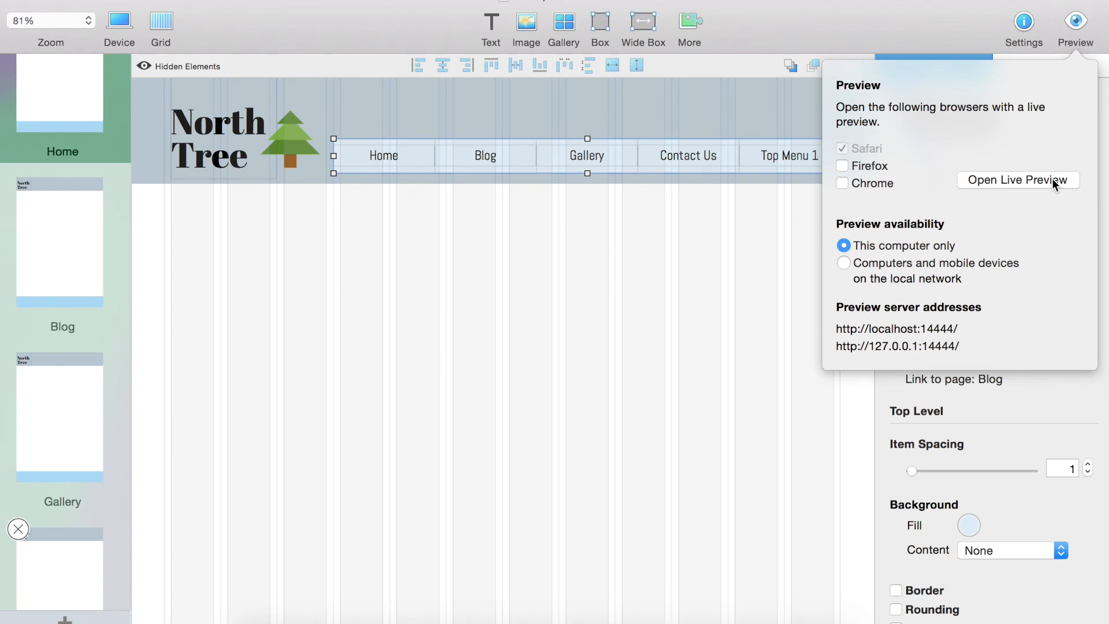
pyautogui.moveTo(713, 385)
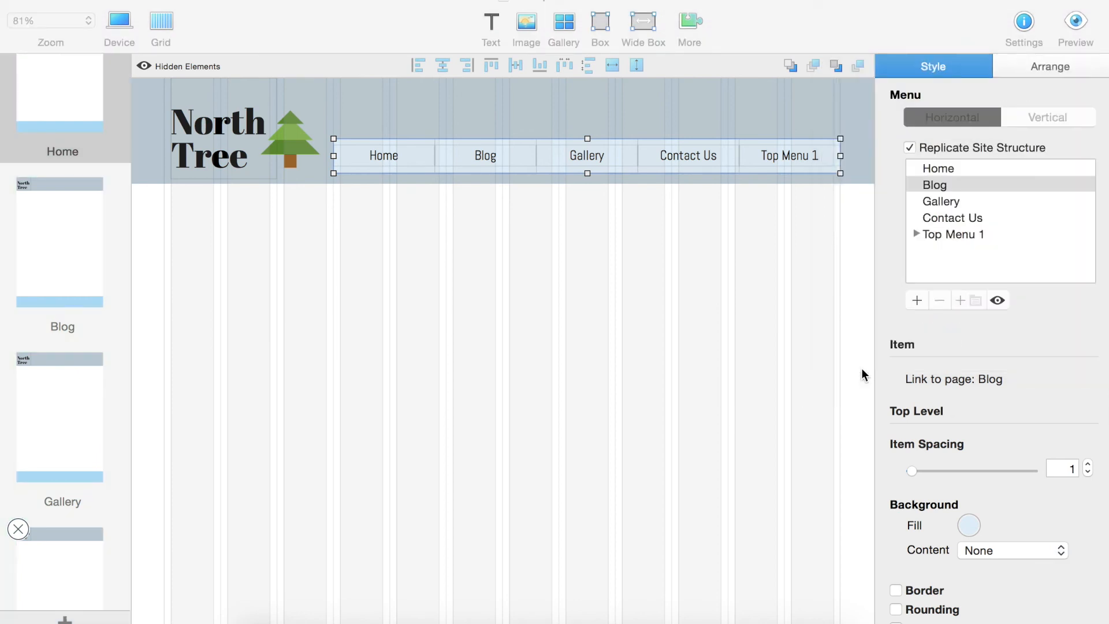
pyautogui.click(1073, 20)
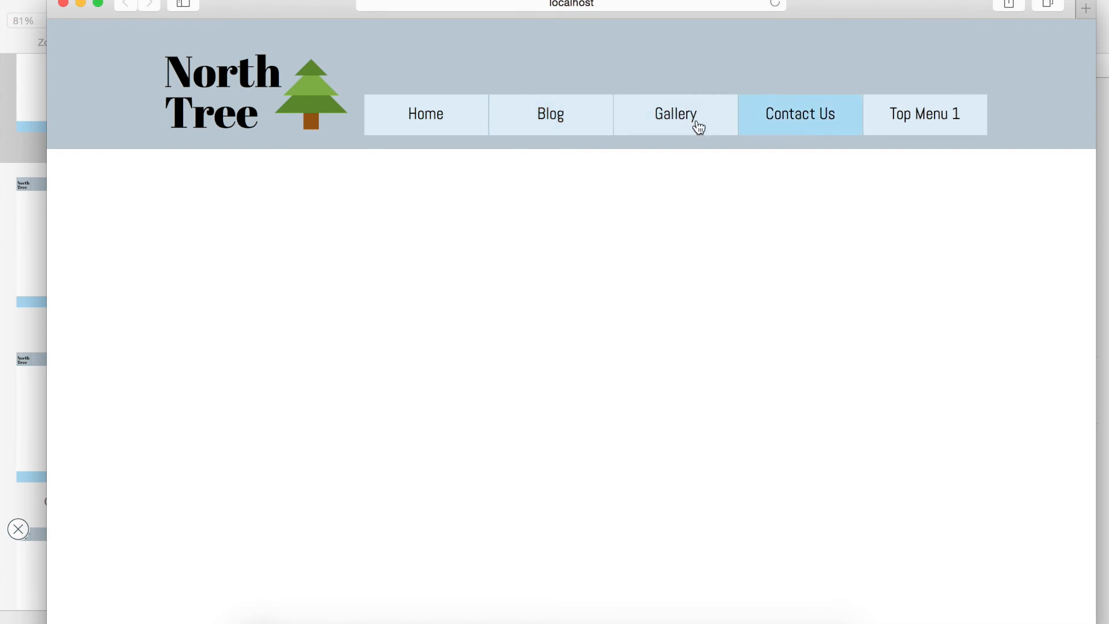
pyautogui.moveTo(926, 115)
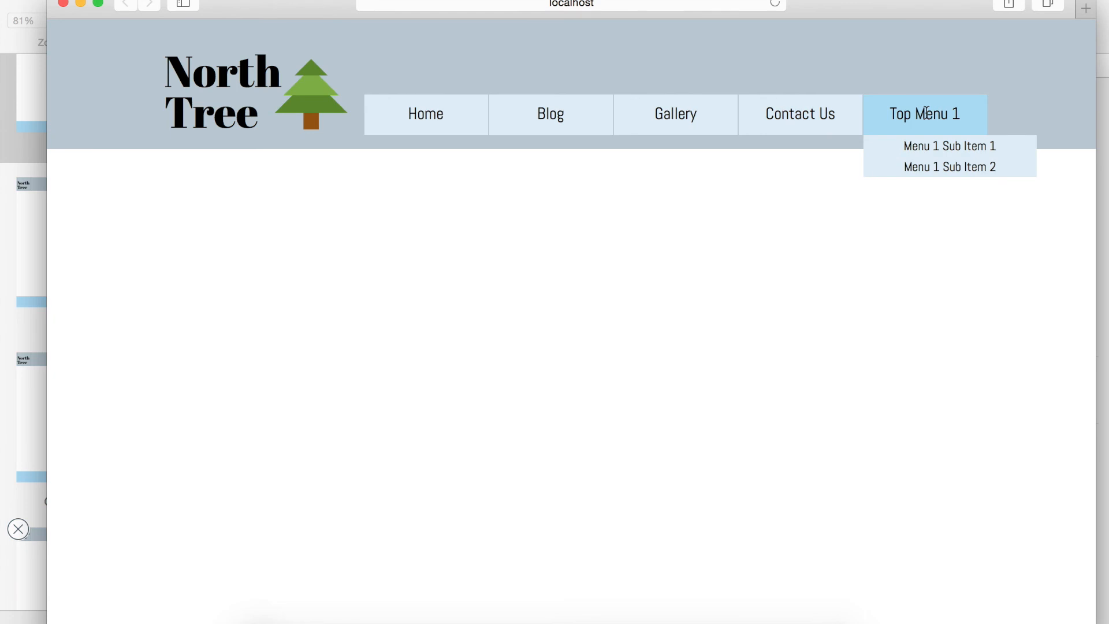
pyautogui.moveTo(976, 162)
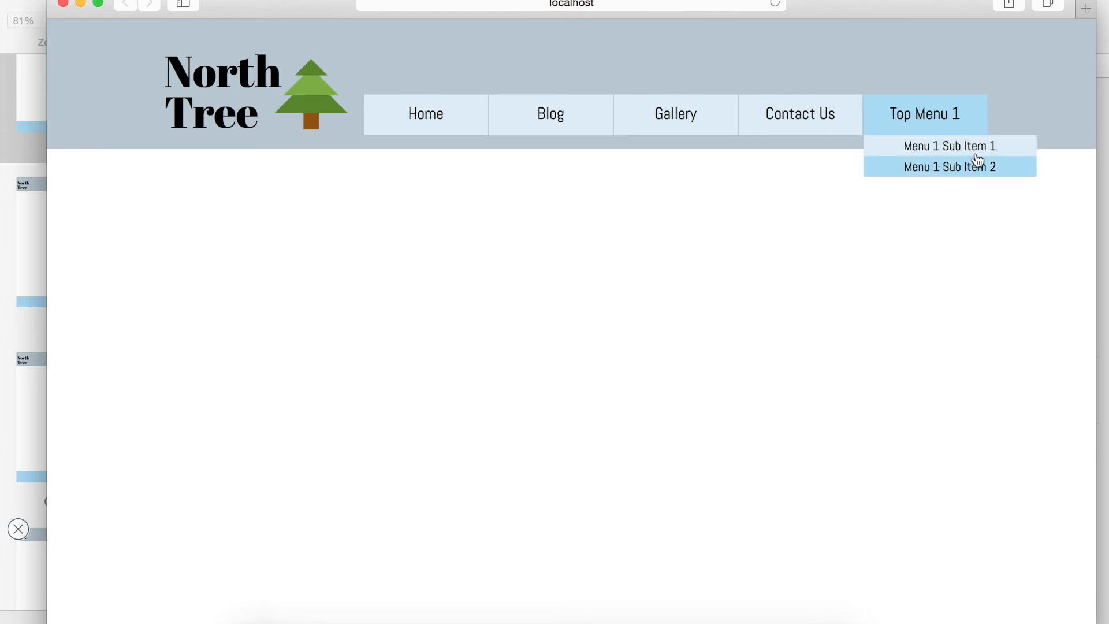
pyautogui.moveTo(940, 181)
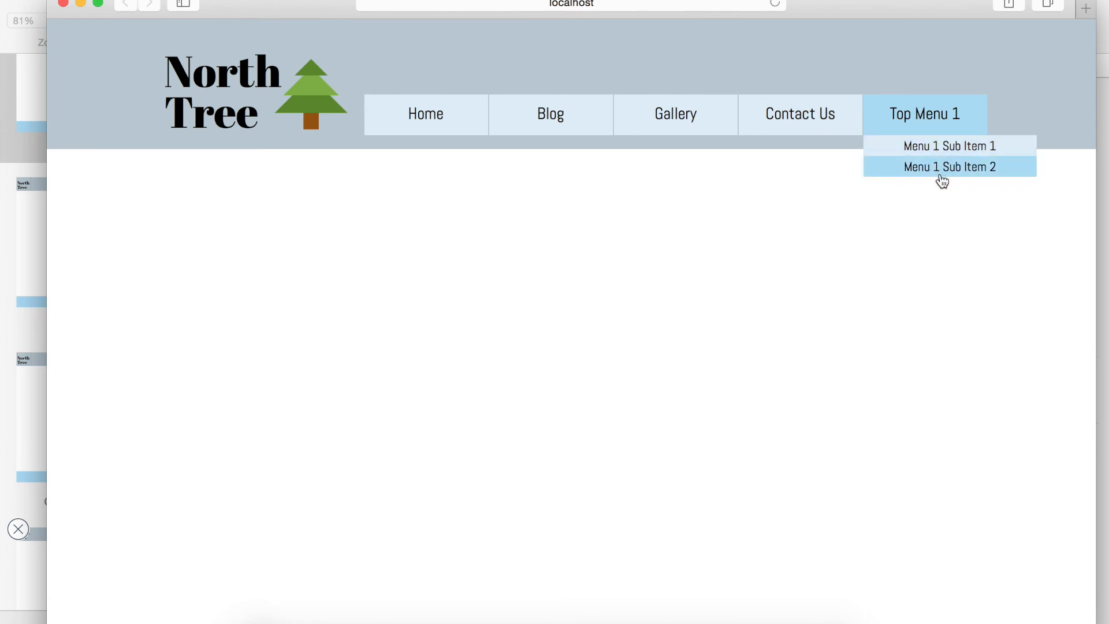
pyautogui.moveTo(923, 118)
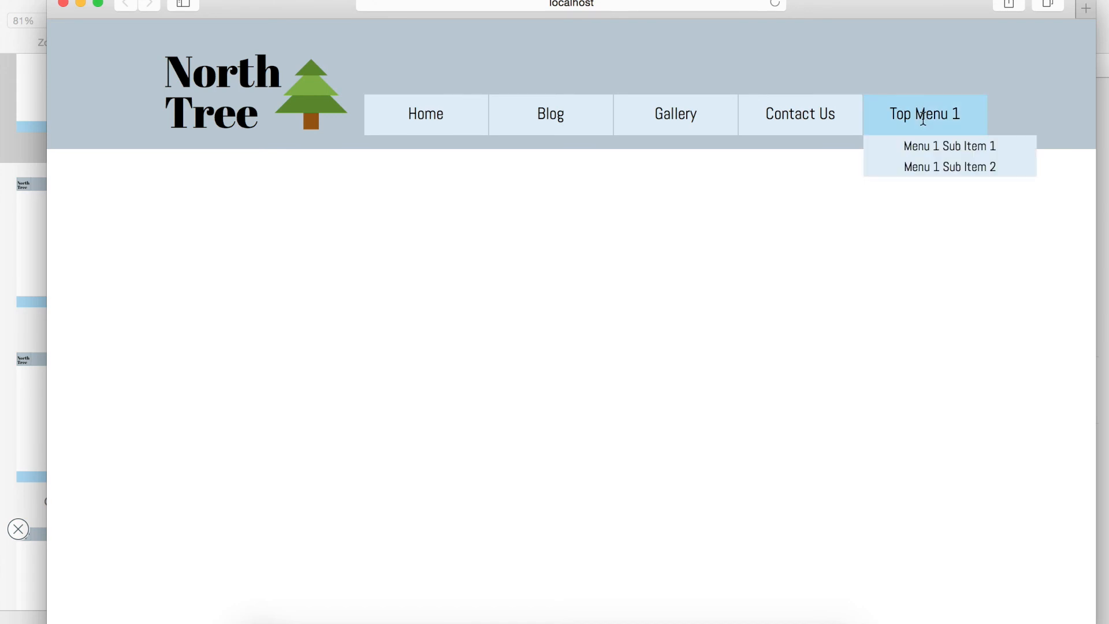
pyautogui.moveTo(897, 155)
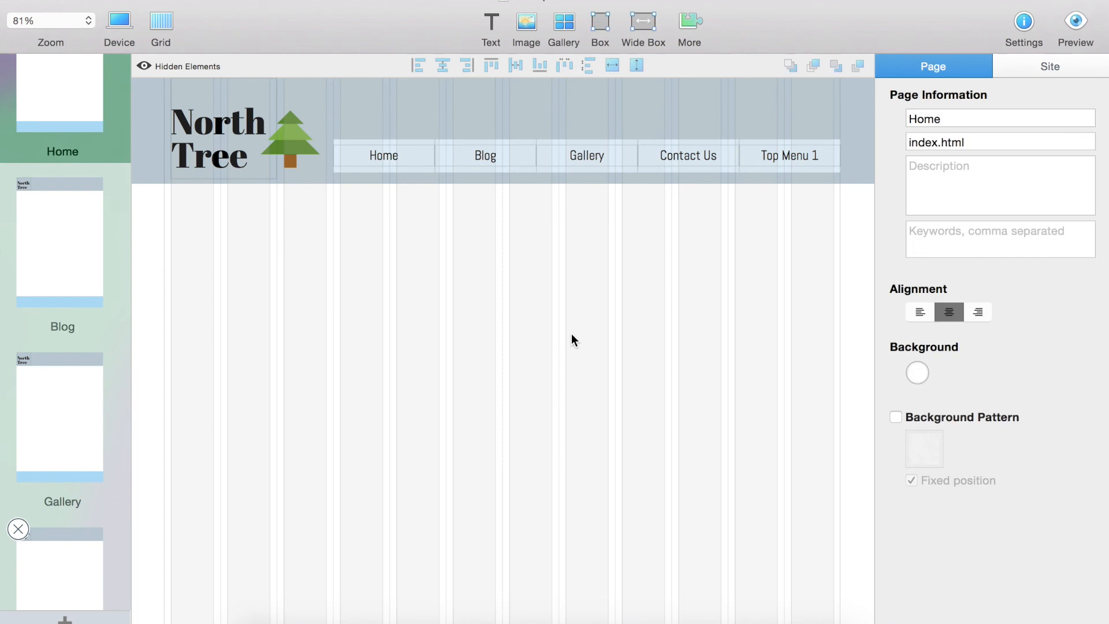
pyautogui.moveTo(614, 441)
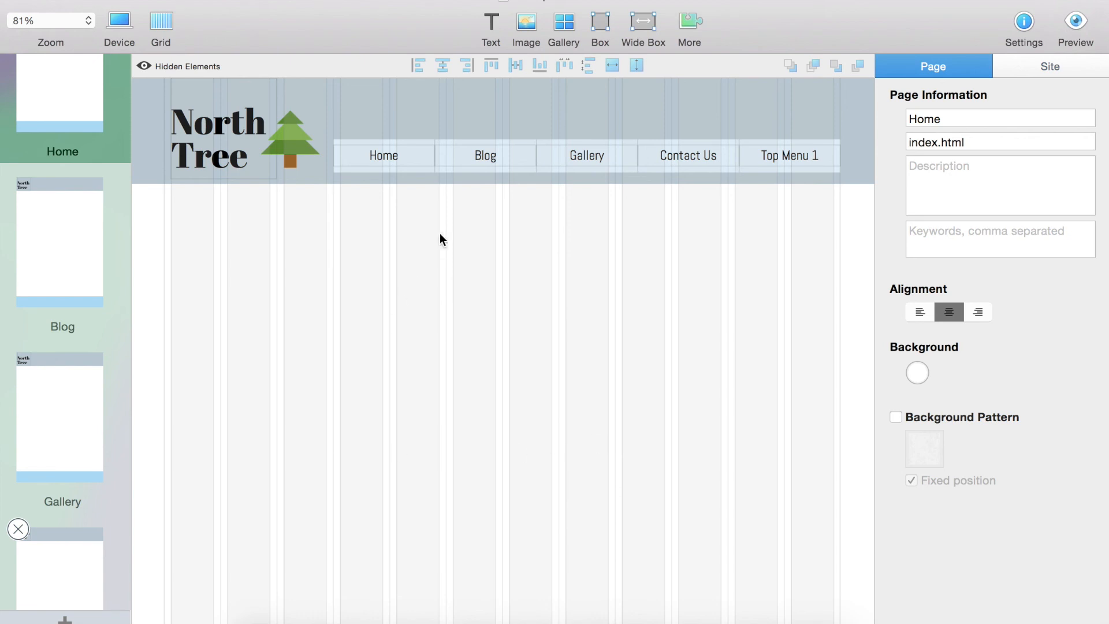
pyautogui.moveTo(462, 244)
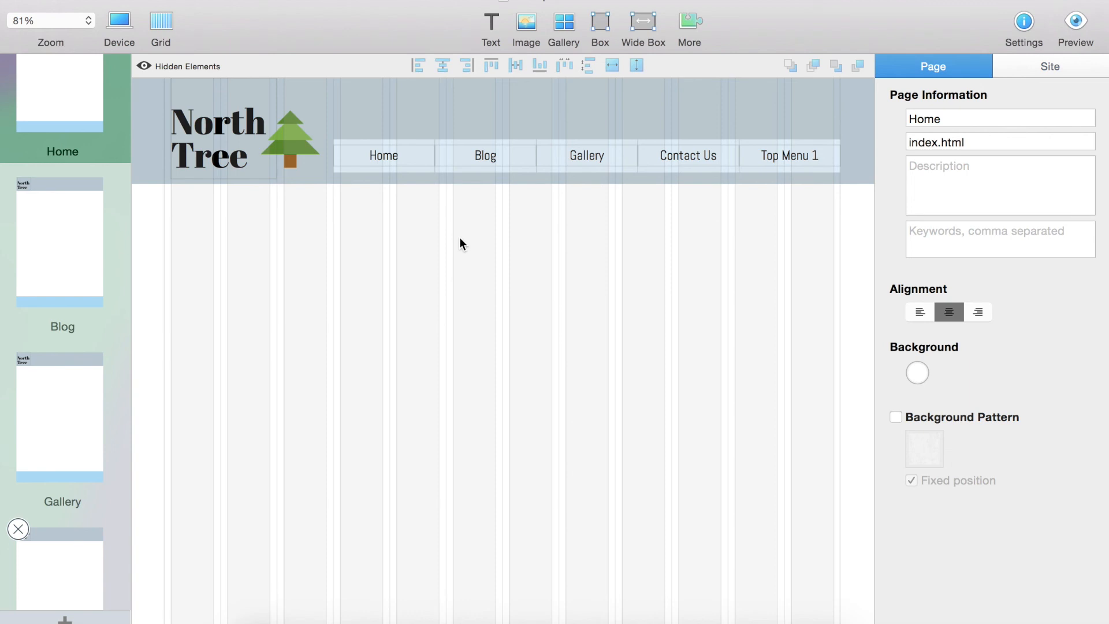
pyautogui.moveTo(542, 401)
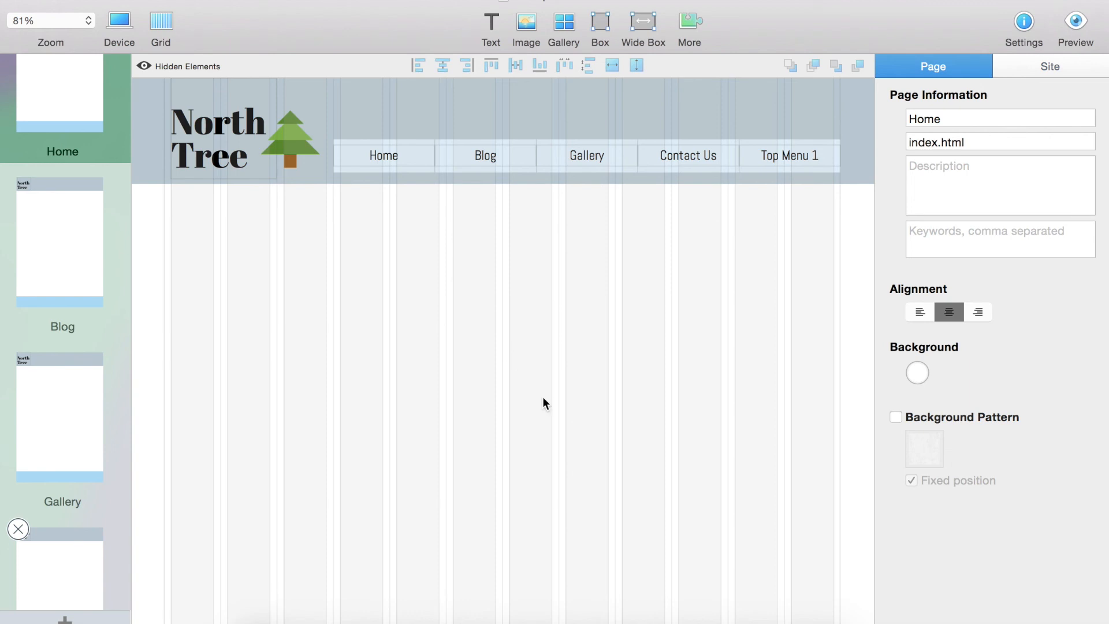
pyautogui.moveTo(585, 433)
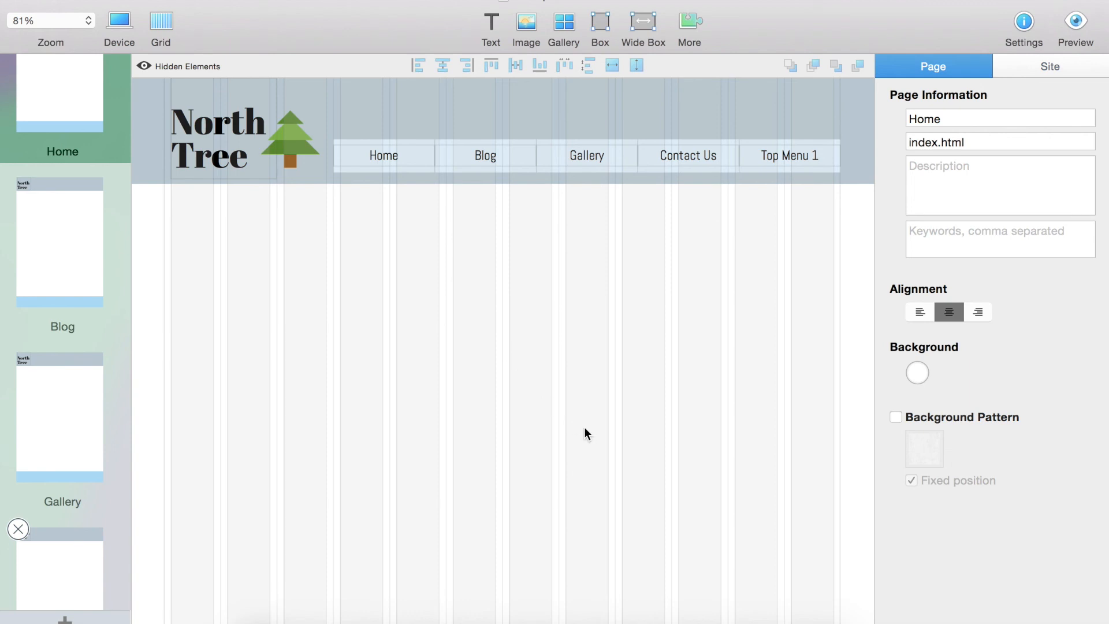
pyautogui.moveTo(390, 324)
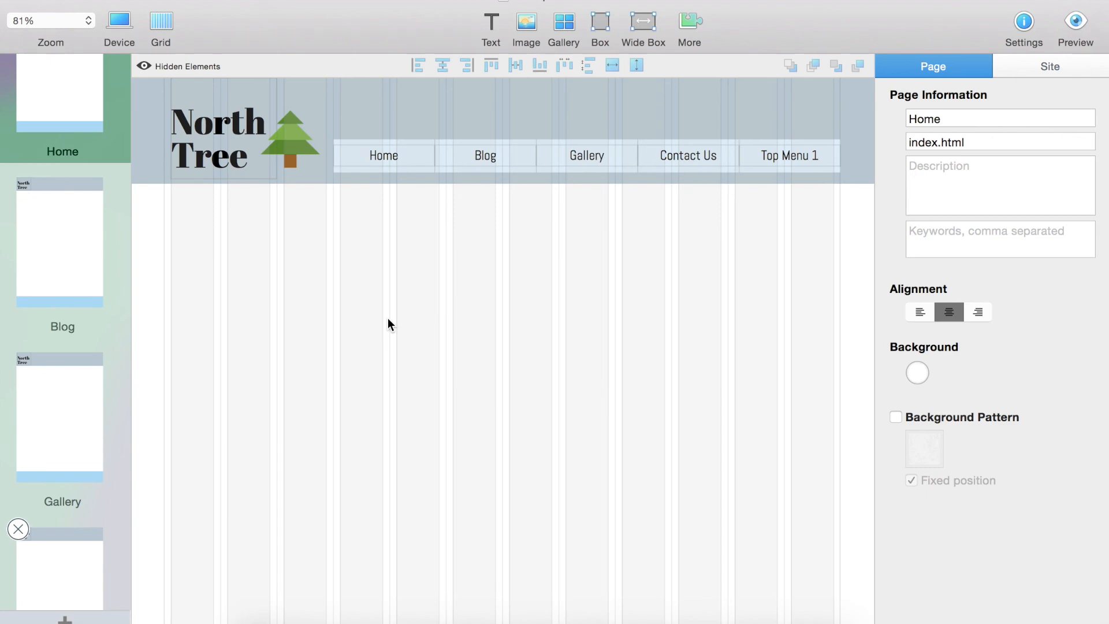